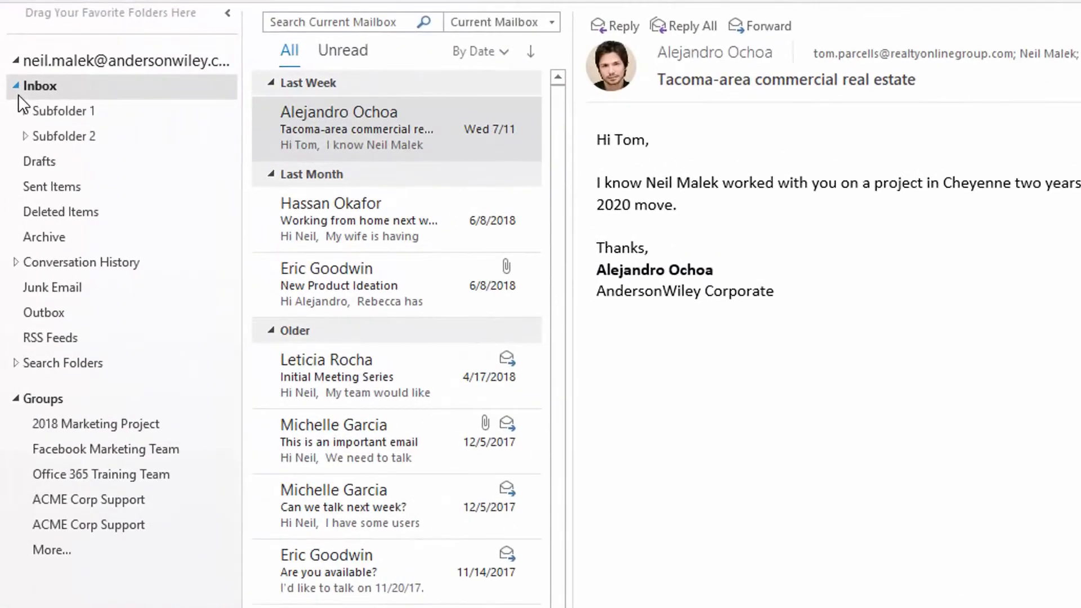
Step: Expand Subfolder 1, its nested folders, Subfolder 2A and Subfolder 2B in the folder pane
click(26, 110)
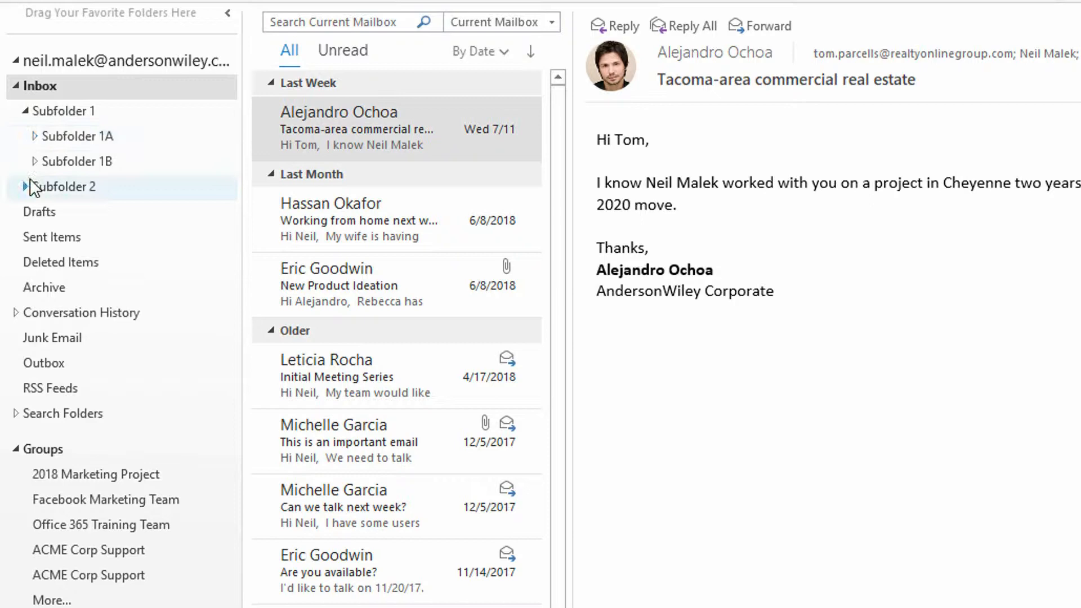
click(27, 187)
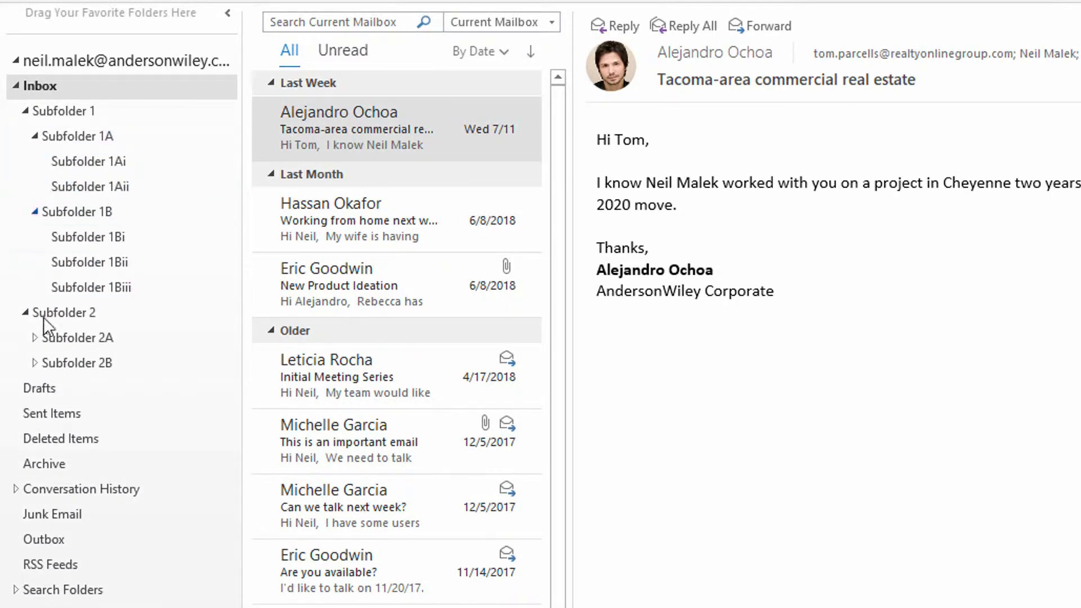
click(34, 338)
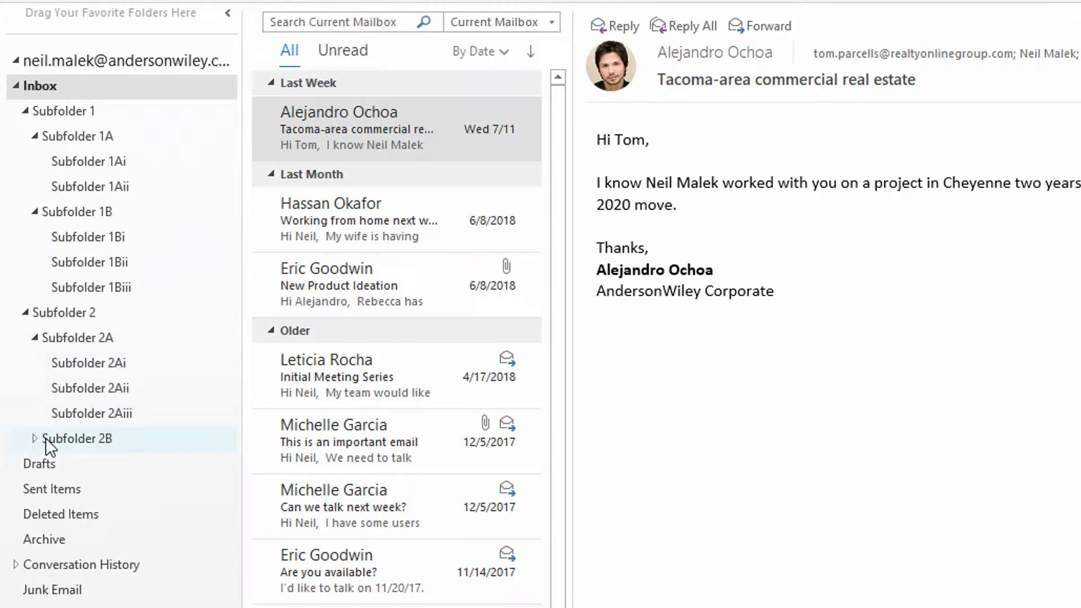
click(35, 438)
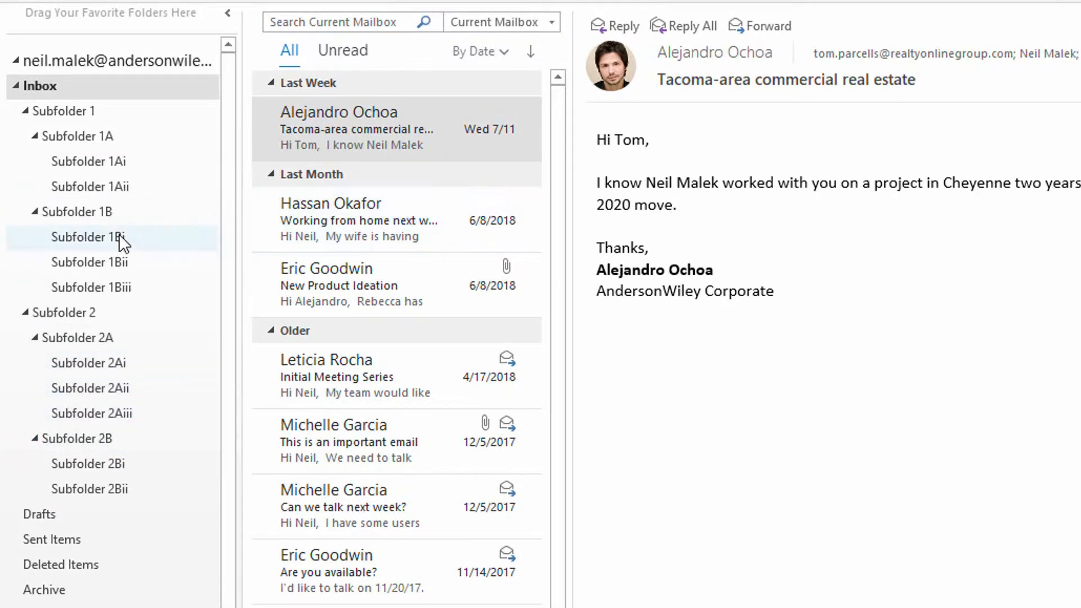
mouse_move(150, 194)
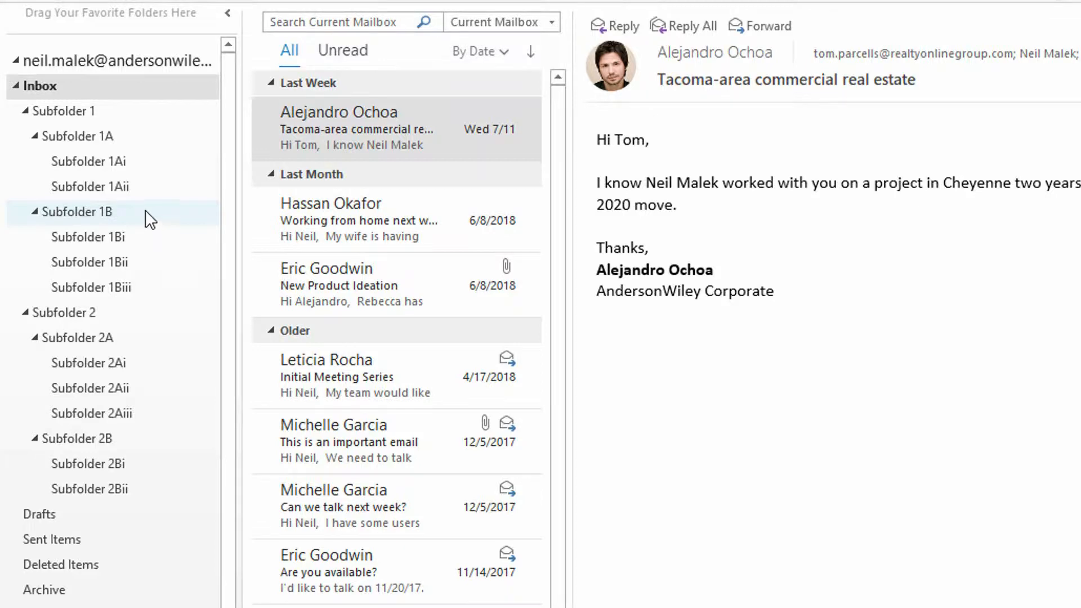
mouse_move(145, 212)
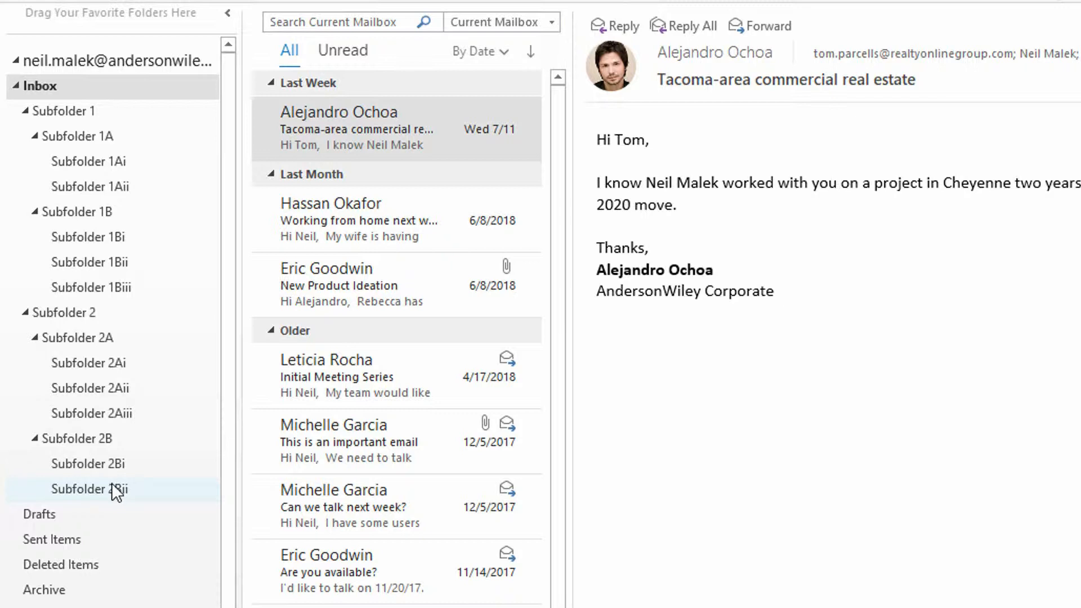
mouse_move(115, 494)
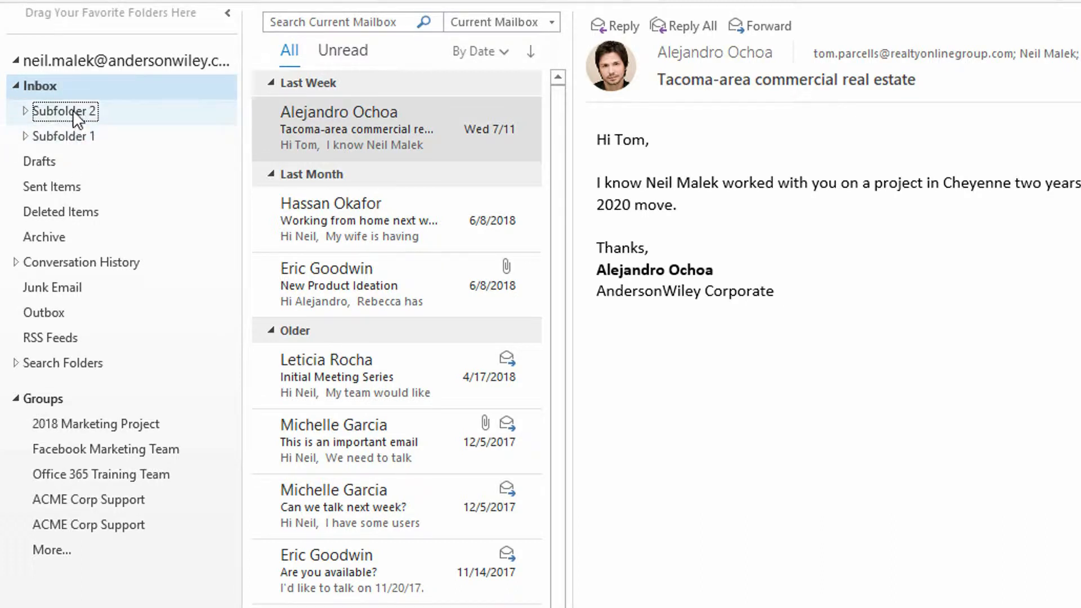
mouse_move(27, 140)
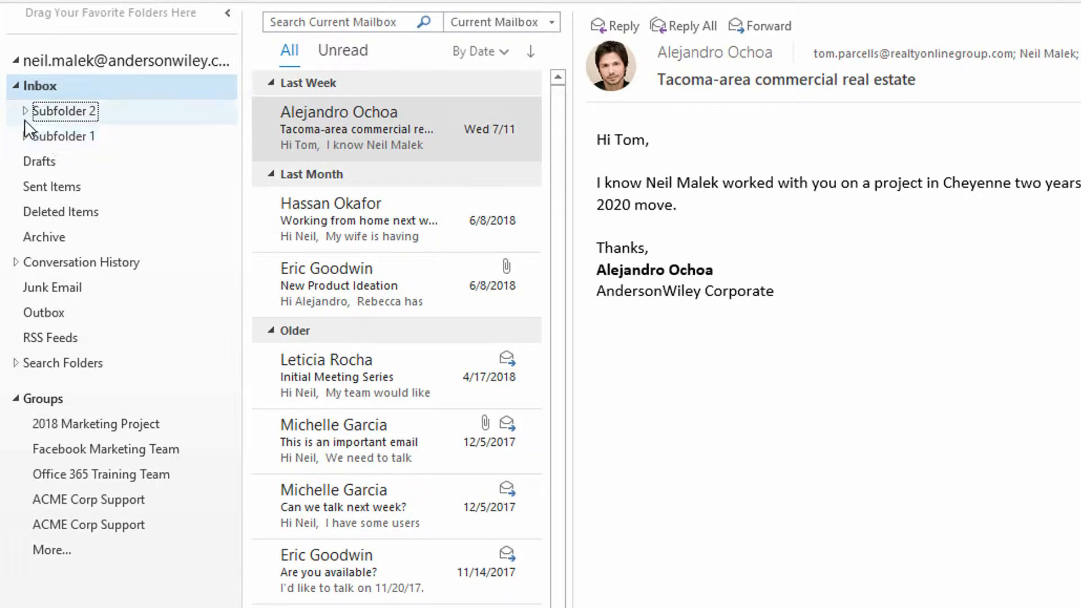
Step: Expand Subfolder 2 and 2B, then drag Subfolder 2Bii above Subfolder 2Bi
click(24, 111)
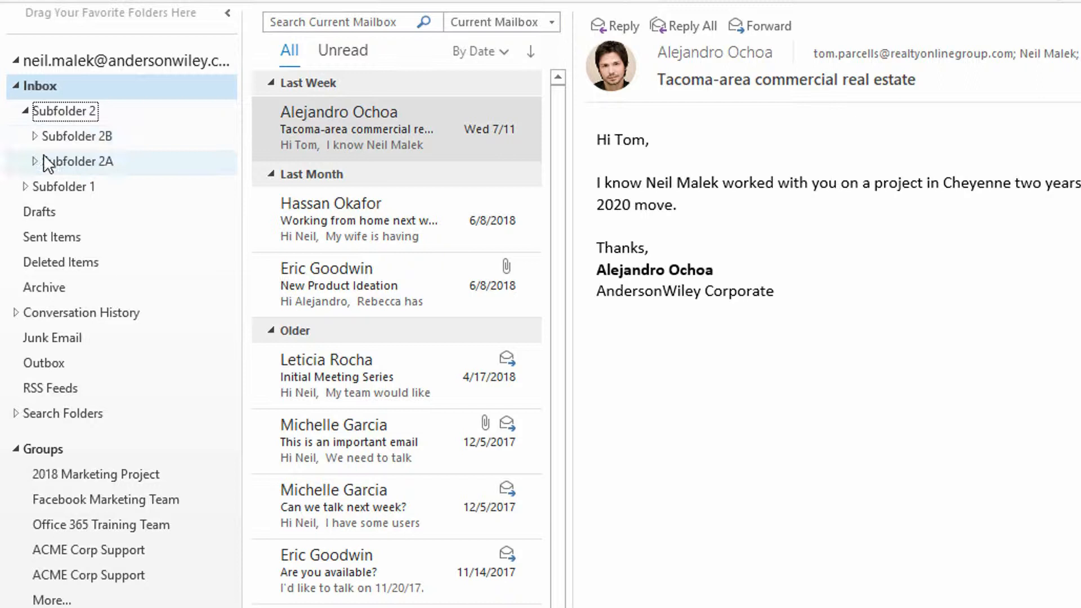
click(36, 136)
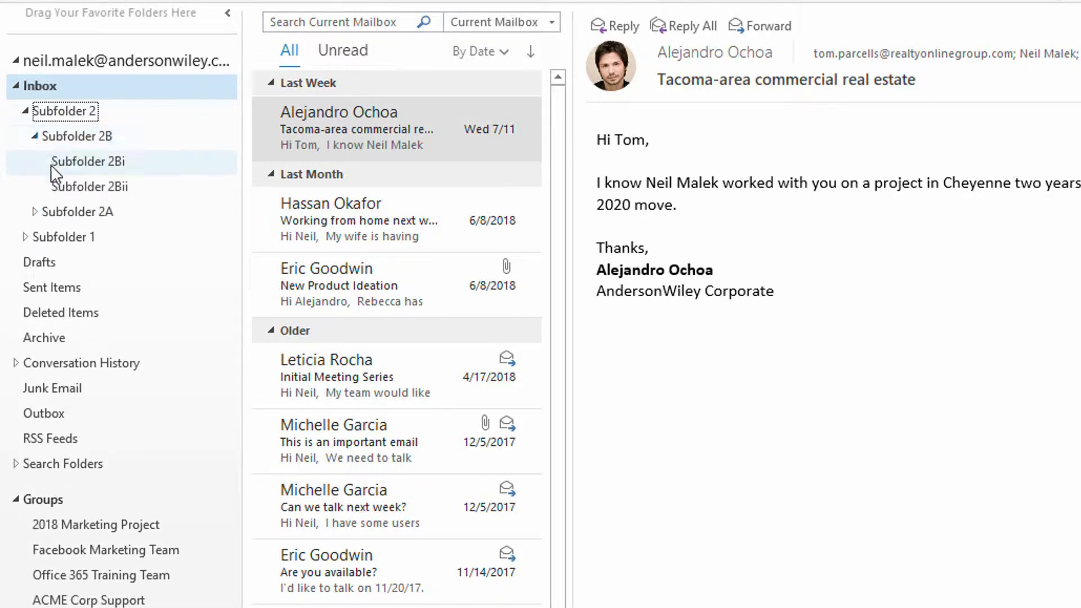
drag(88, 161, 88, 151)
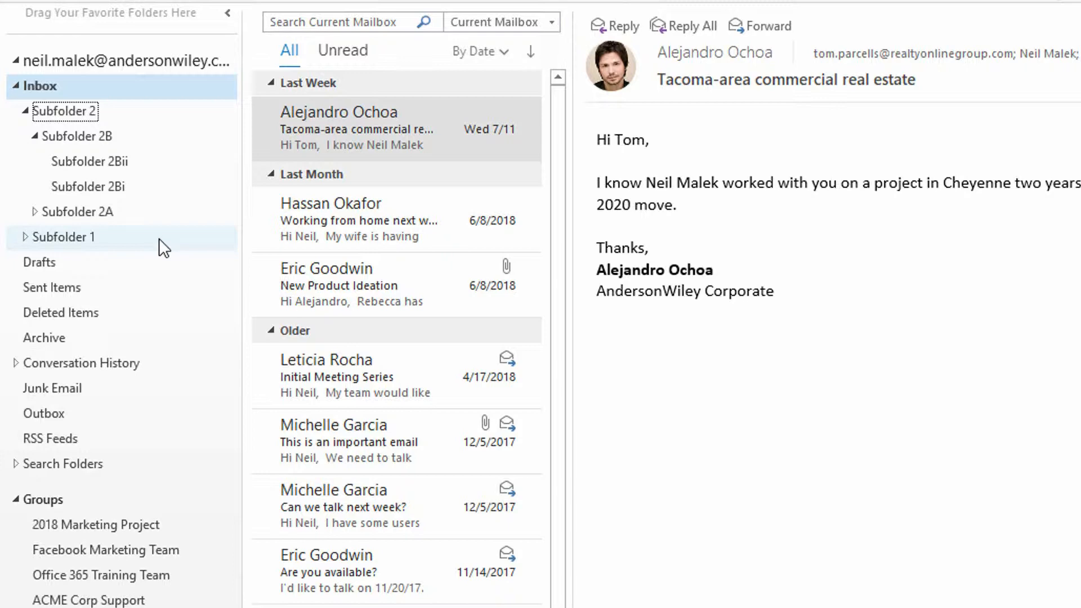
mouse_move(149, 246)
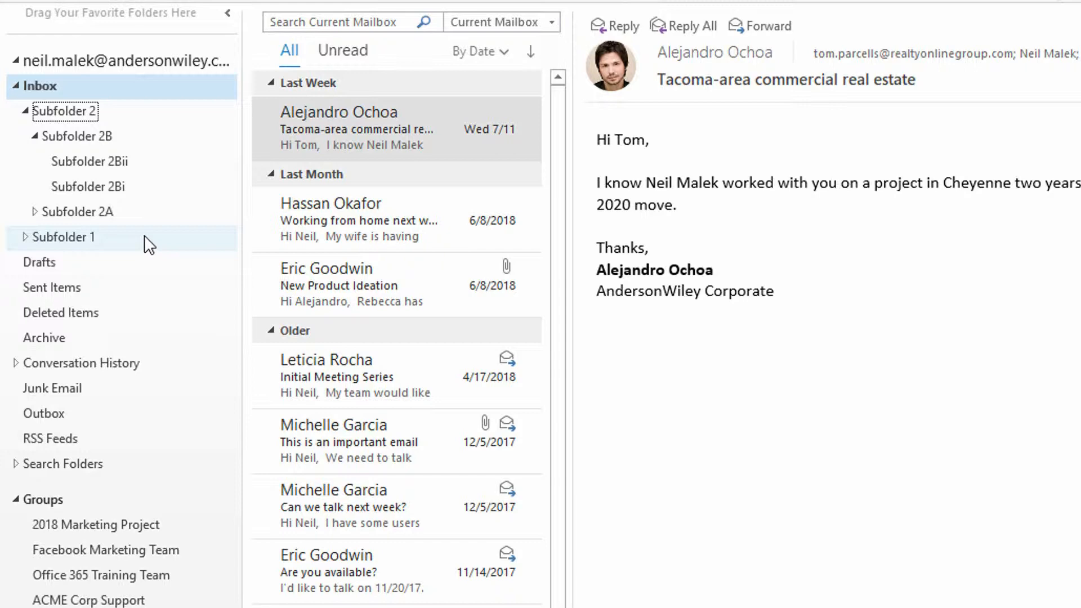
mouse_move(153, 253)
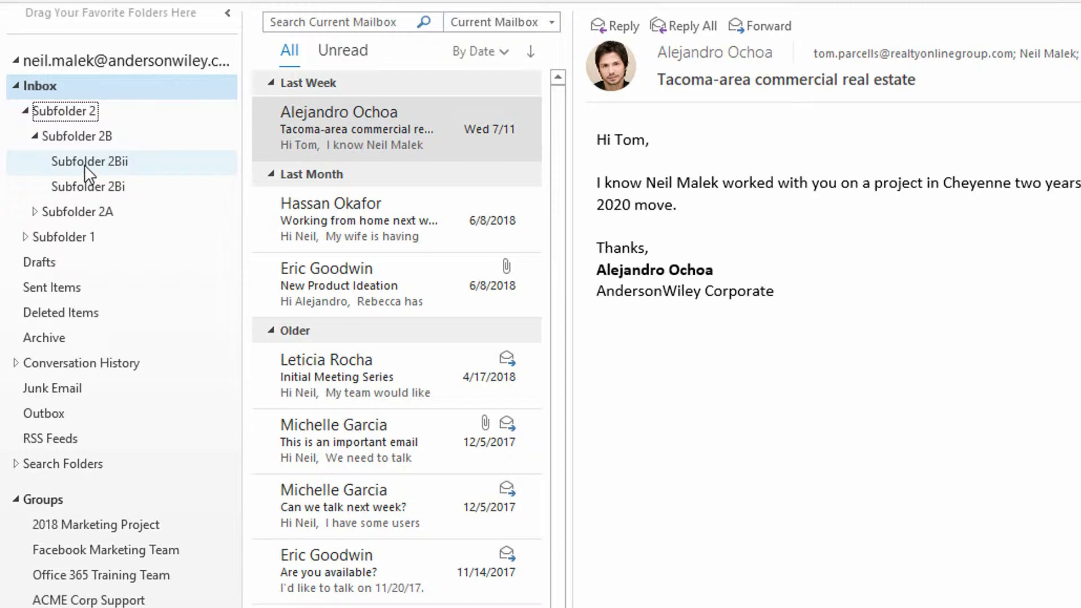
Step: Drag Subfolder 2Bii into Favorites and file the Tacoma-area real estate email into a subfolder
drag(91, 162, 100, 19)
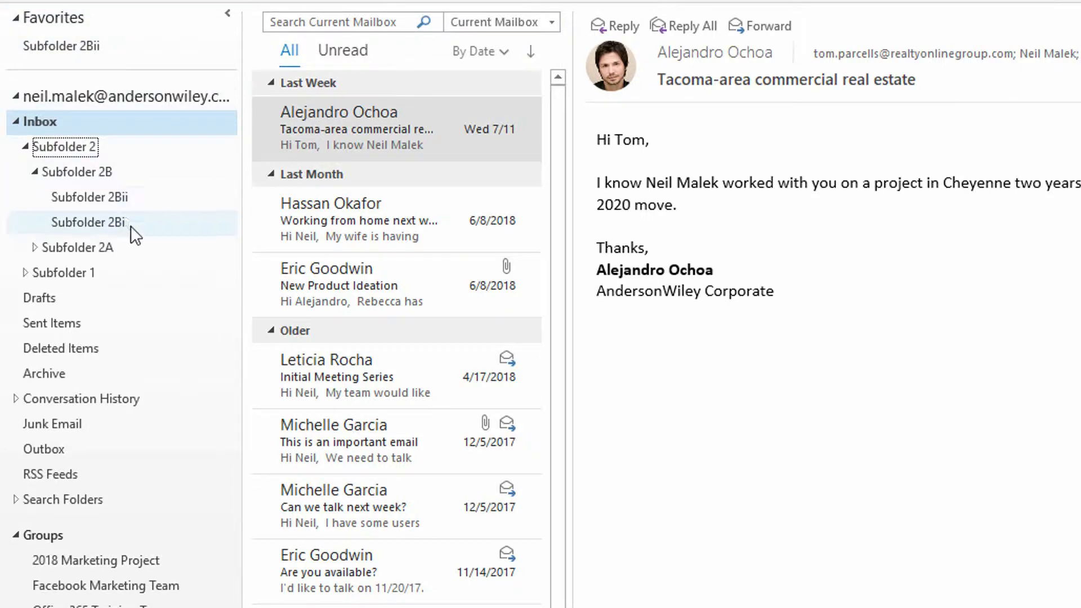
click(85, 197)
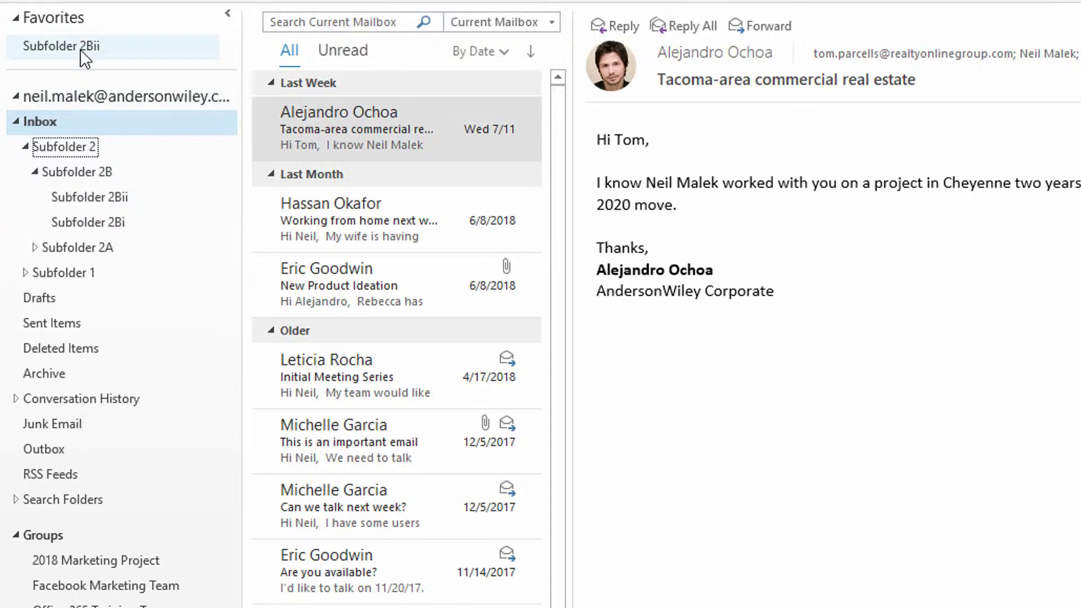
mouse_move(175, 155)
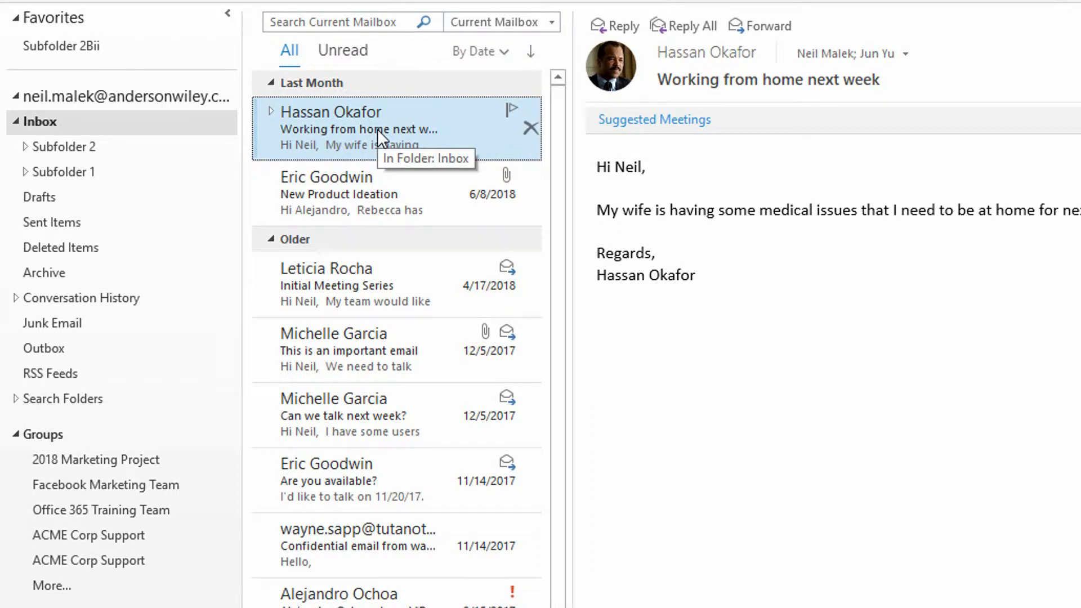
Step: Re-expand the Inbox with Subfolder 2B and Subfolder 1's folders shown
click(17, 122)
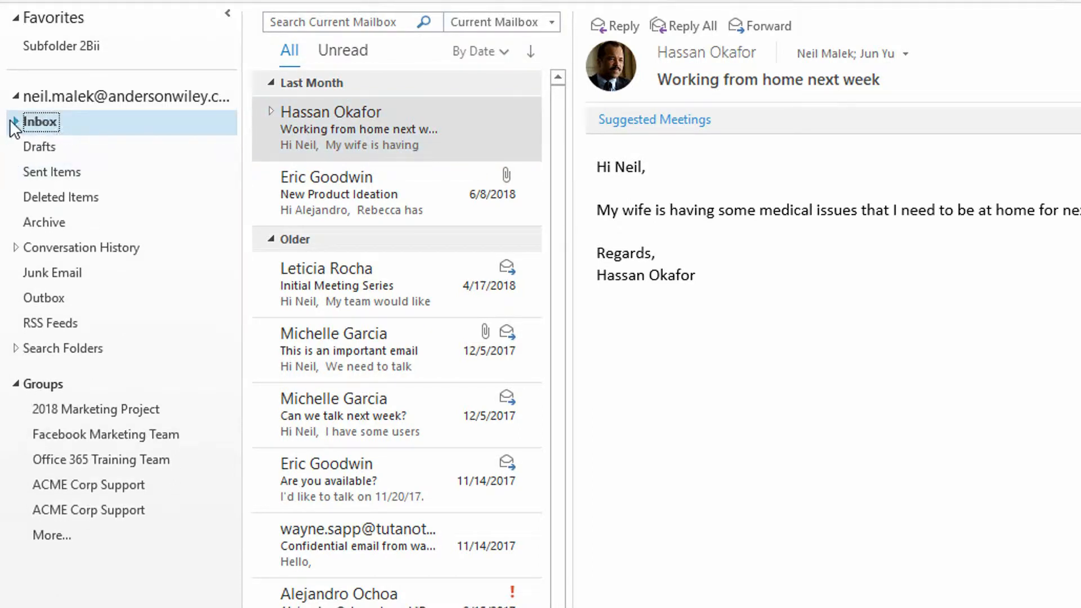
click(18, 122)
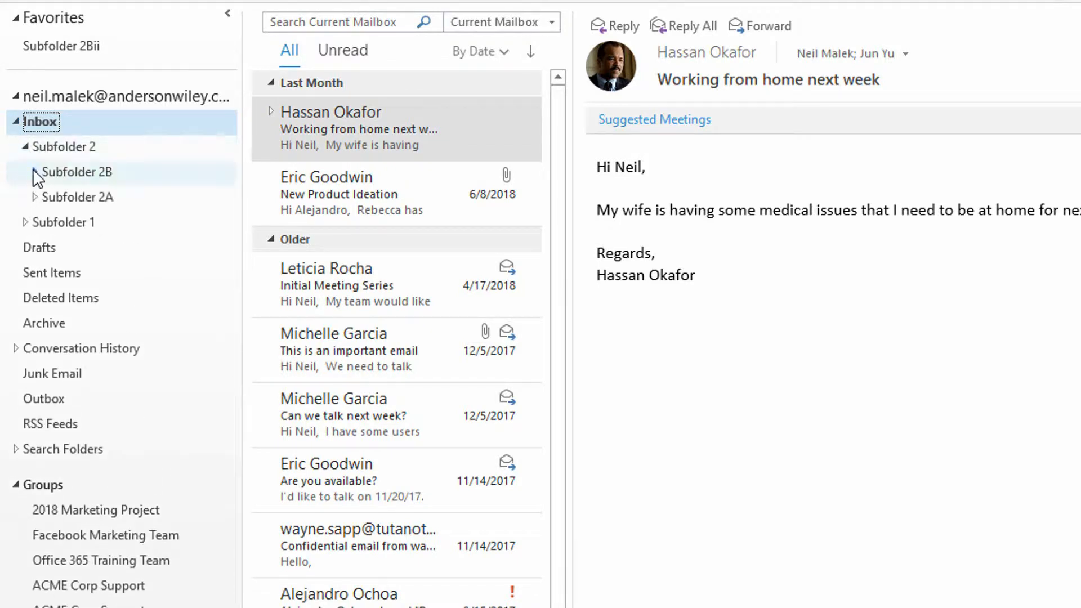
click(35, 171)
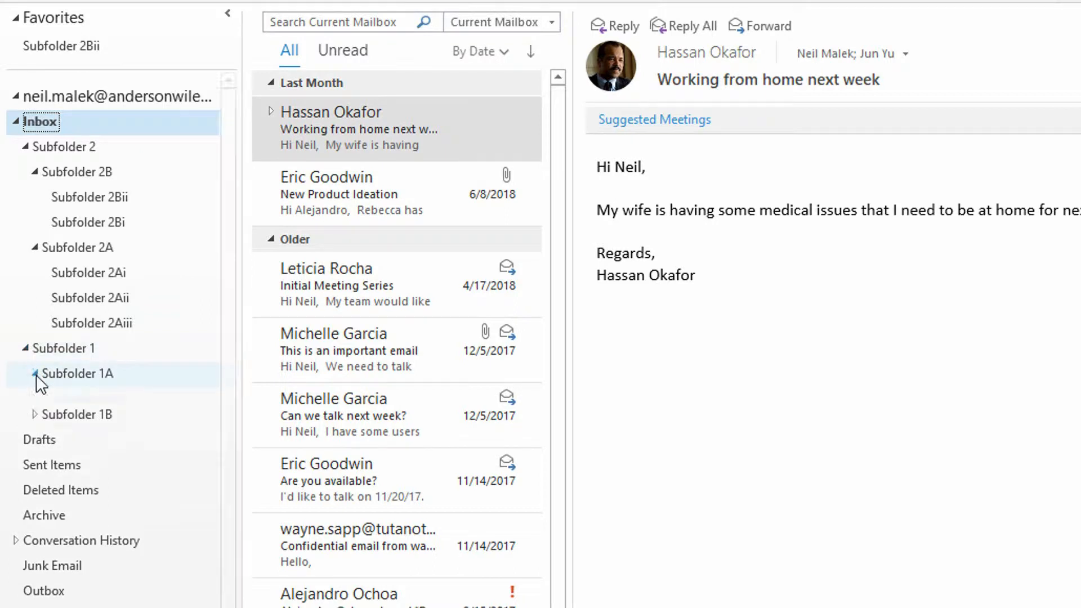
click(35, 373)
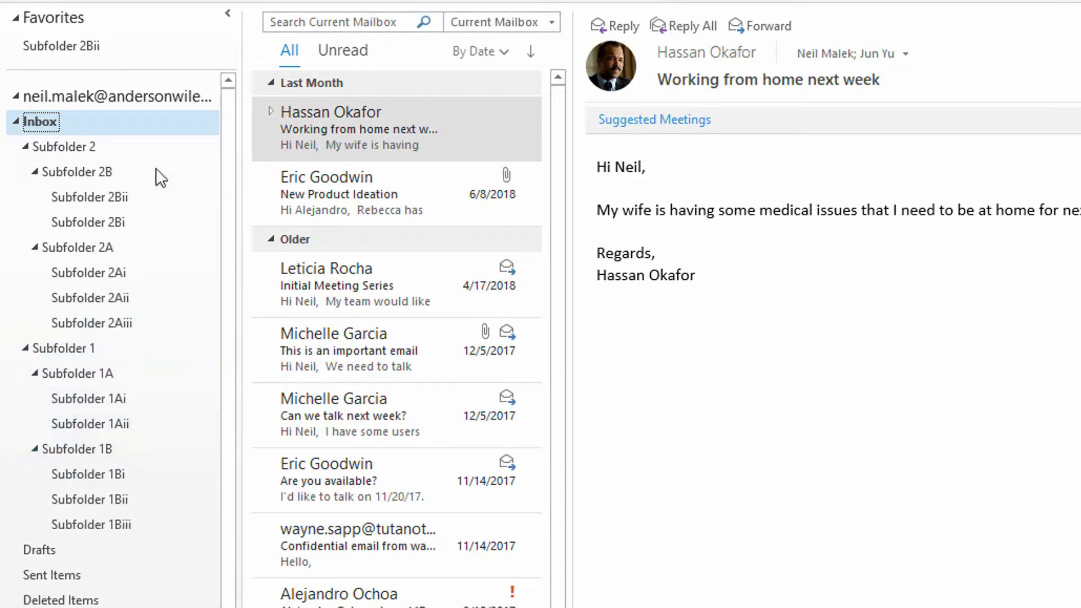
mouse_move(192, 434)
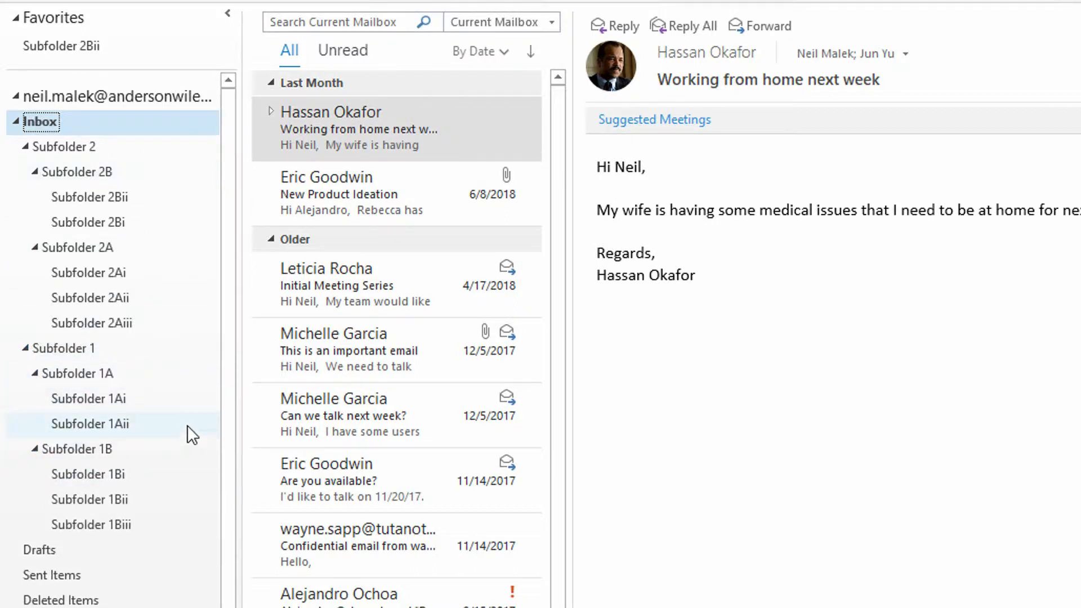
mouse_move(203, 448)
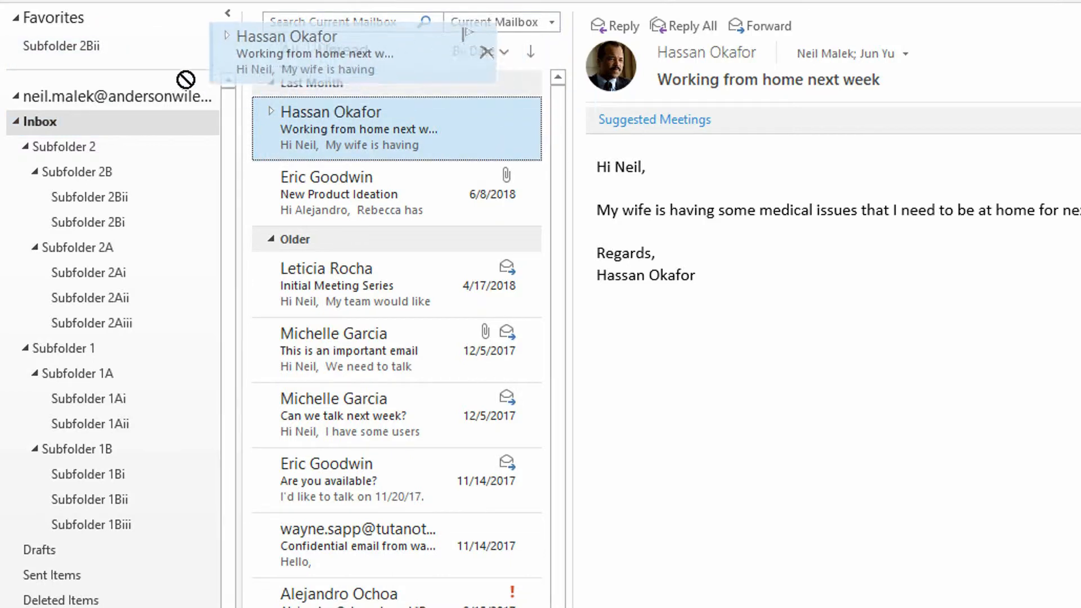
Step: File the Working from home next week email away and collapse the Inbox tree
click(338, 128)
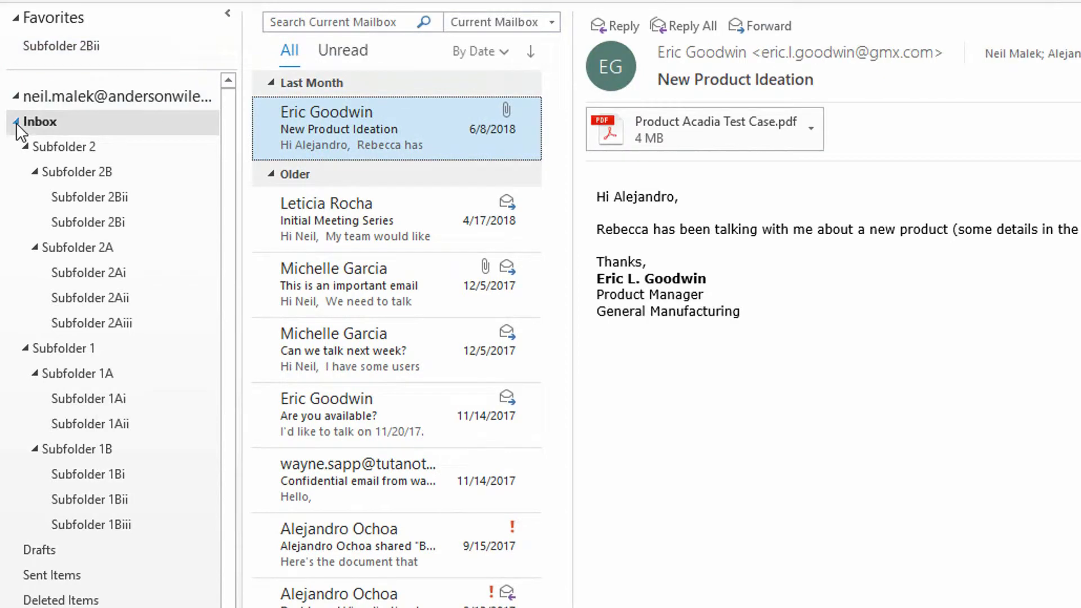
click(16, 122)
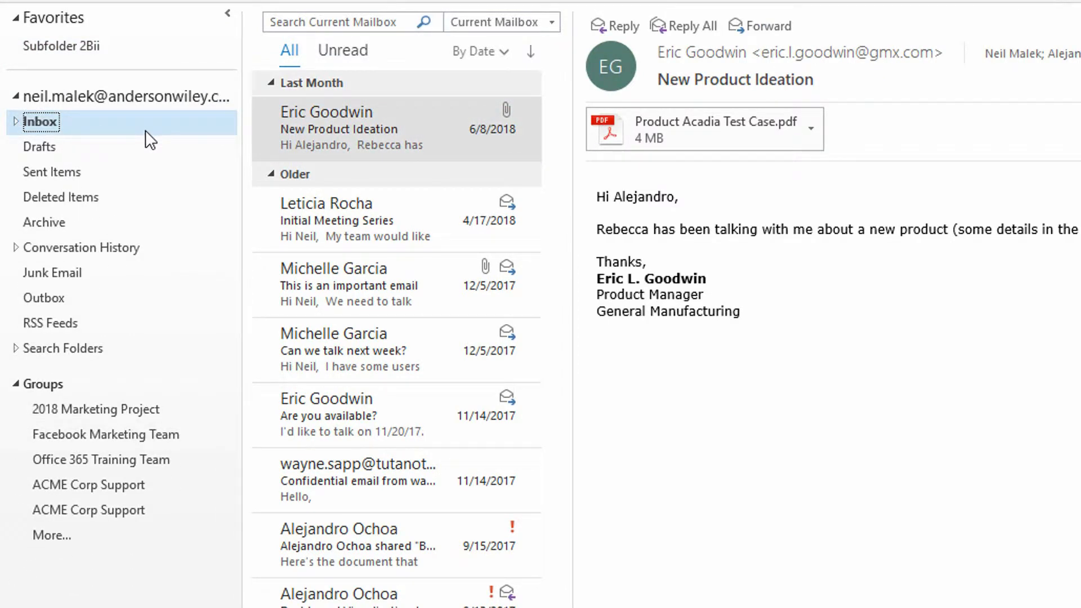
mouse_move(140, 144)
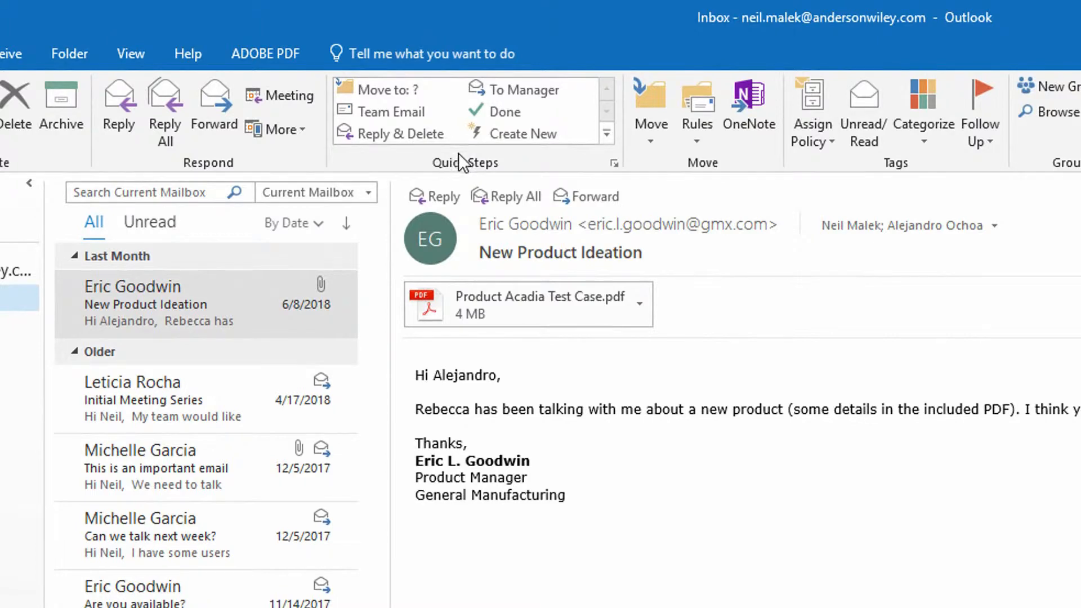
mouse_move(468, 173)
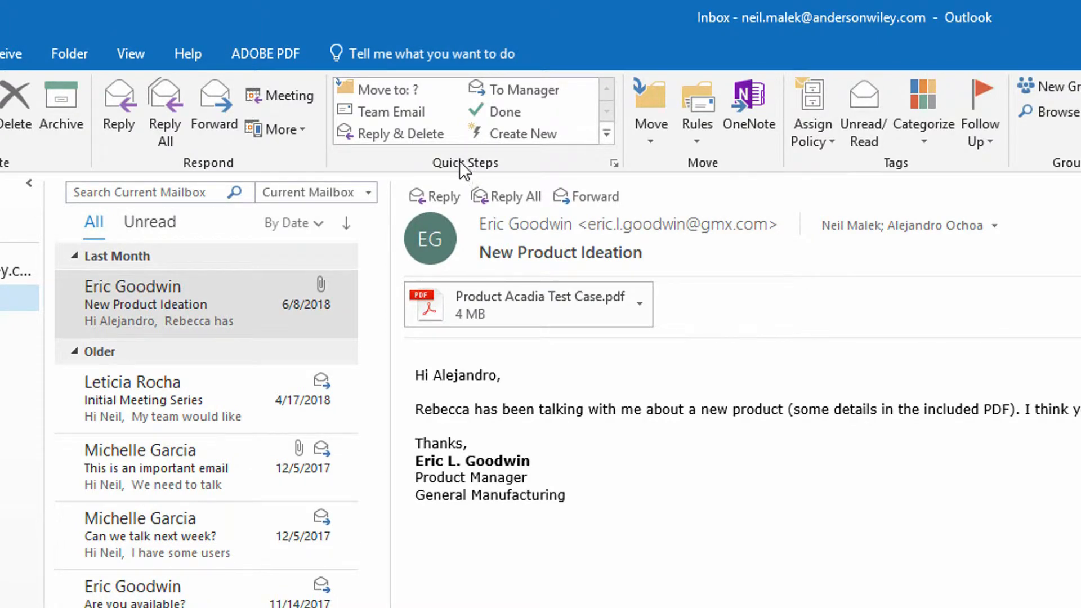
mouse_move(439, 174)
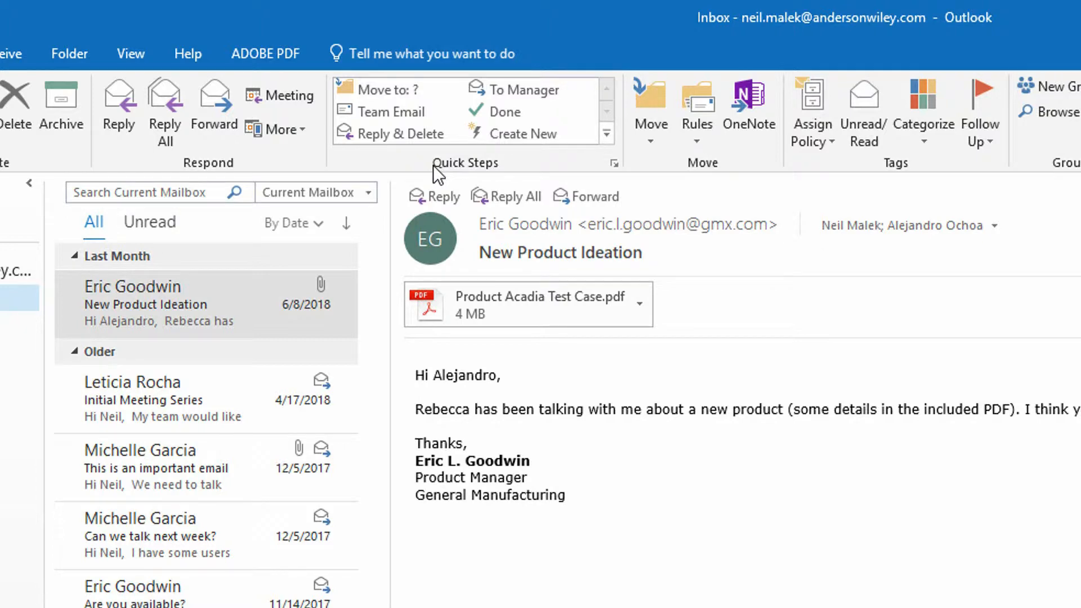
mouse_move(441, 164)
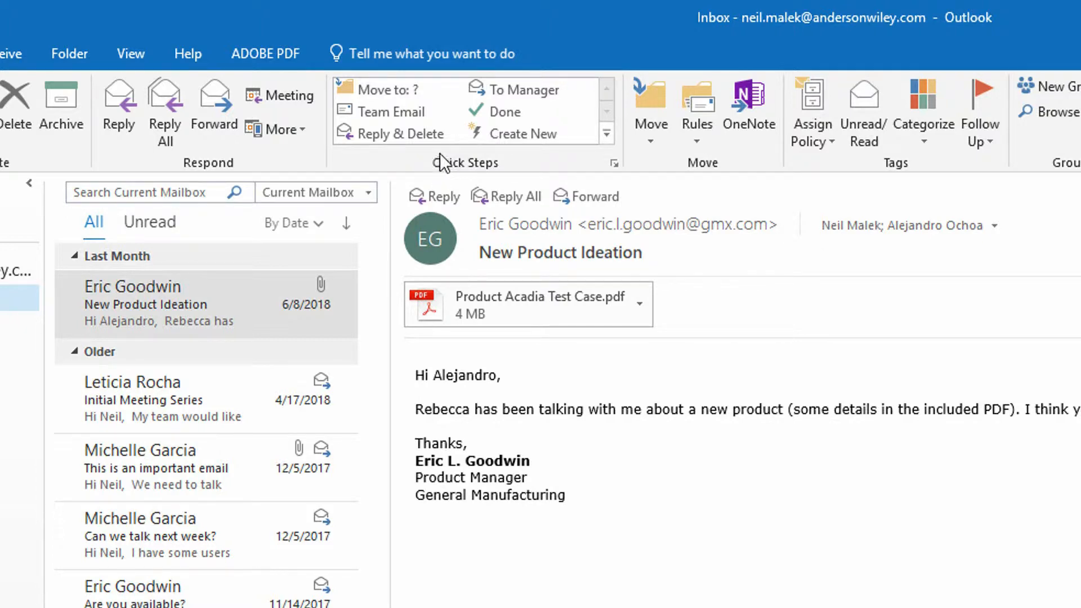
mouse_move(523, 134)
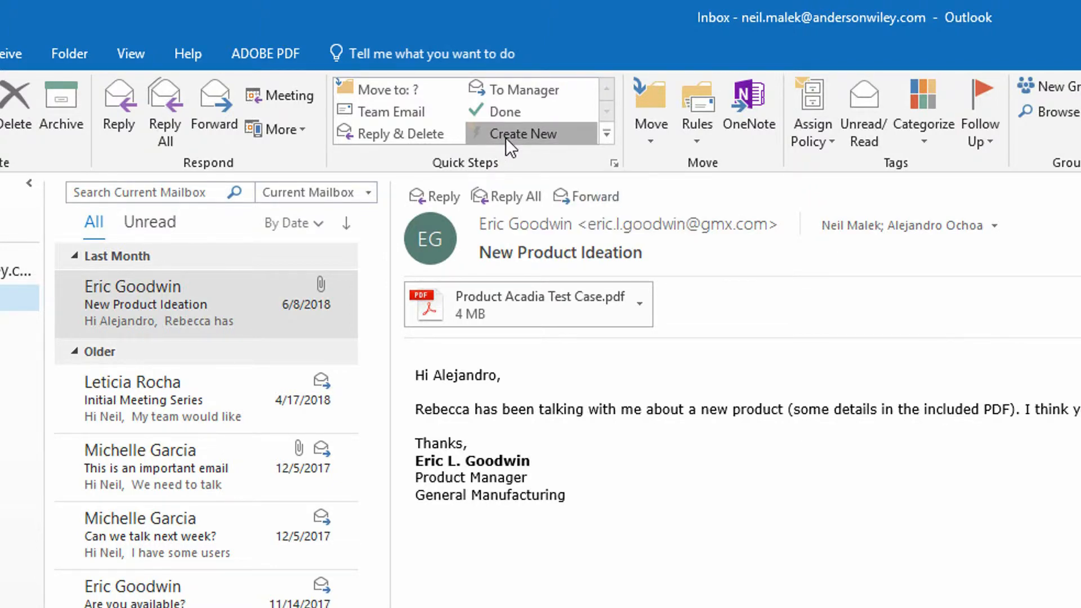
Step: Start a new Quick Step via Create New in the Quick Steps gallery
click(522, 133)
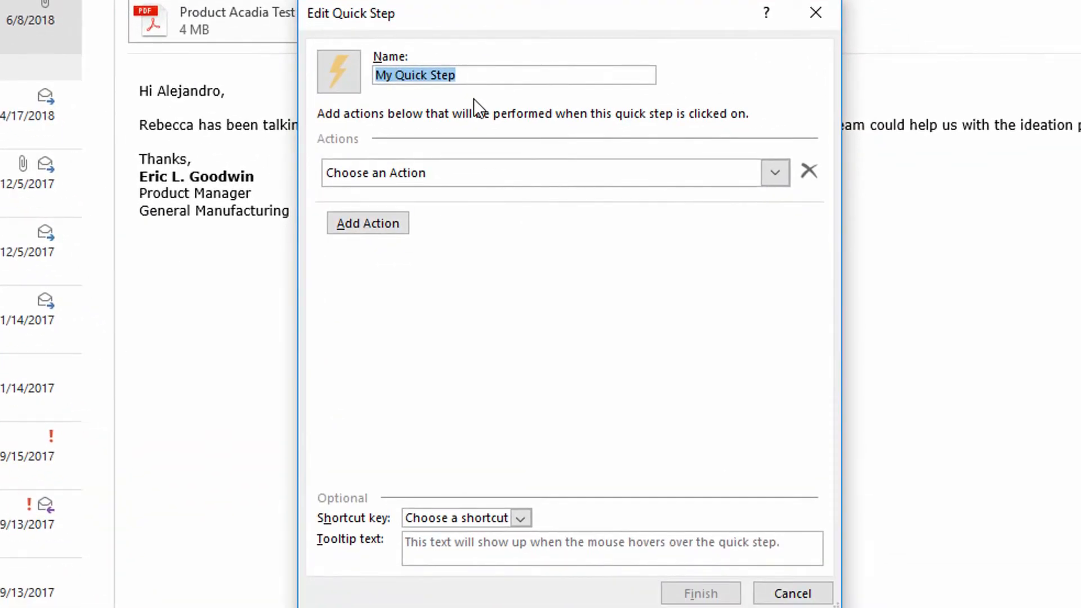
Step: Name the Quick Step 'Move to Subfolder 1Bi' in the Name box
text(Move t)
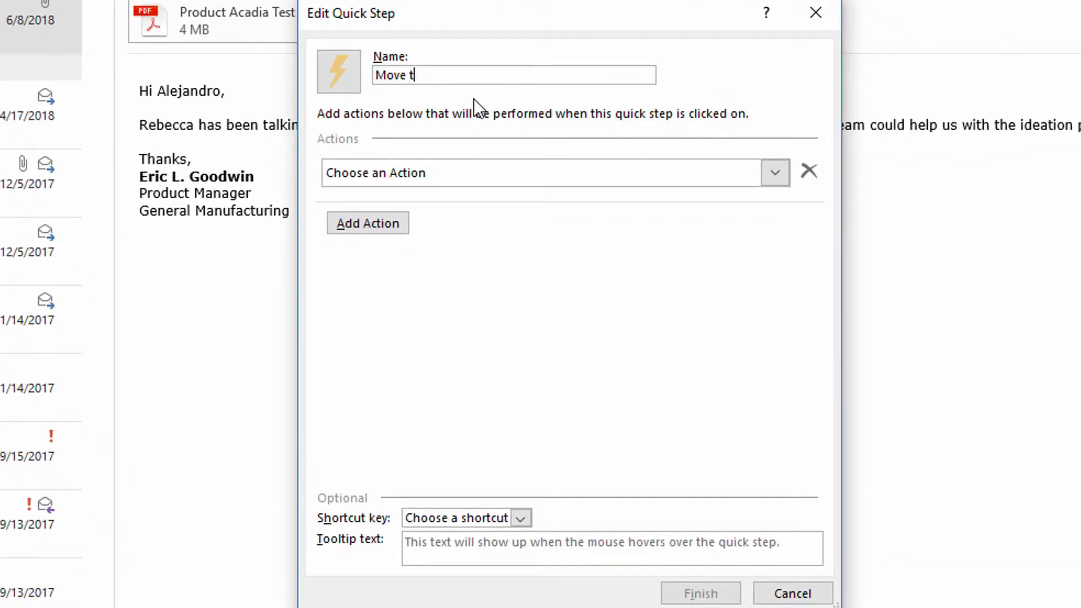
text(o Subfolder)
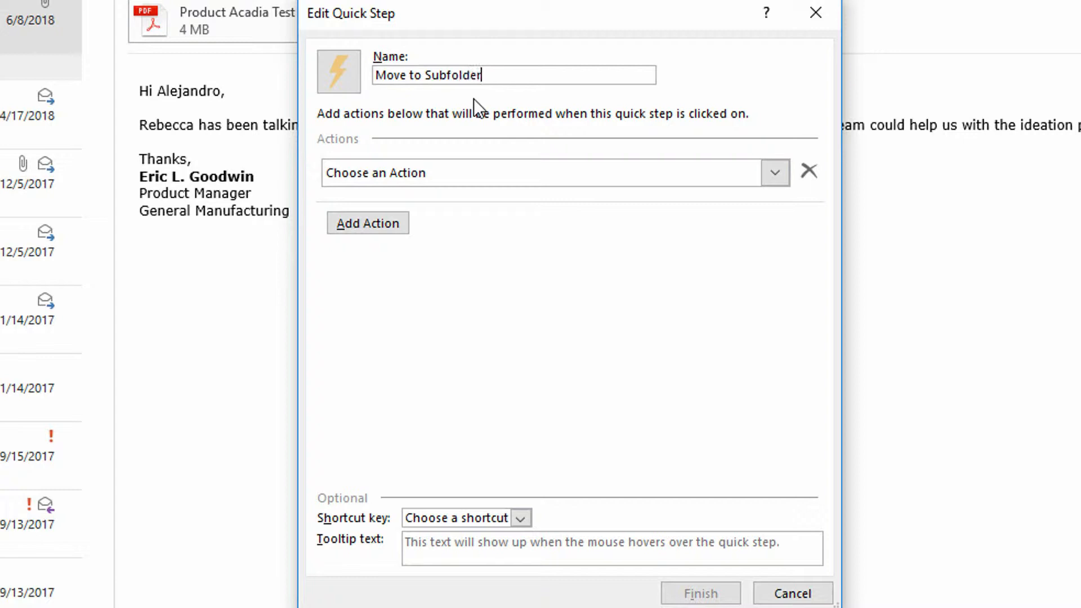
text(1Bi)
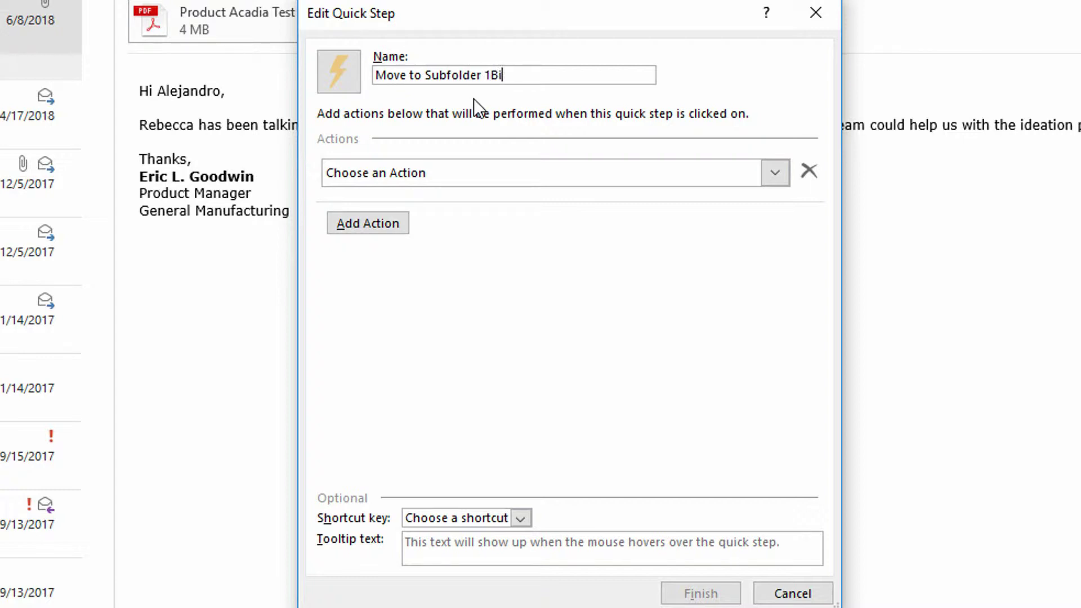
mouse_move(468, 135)
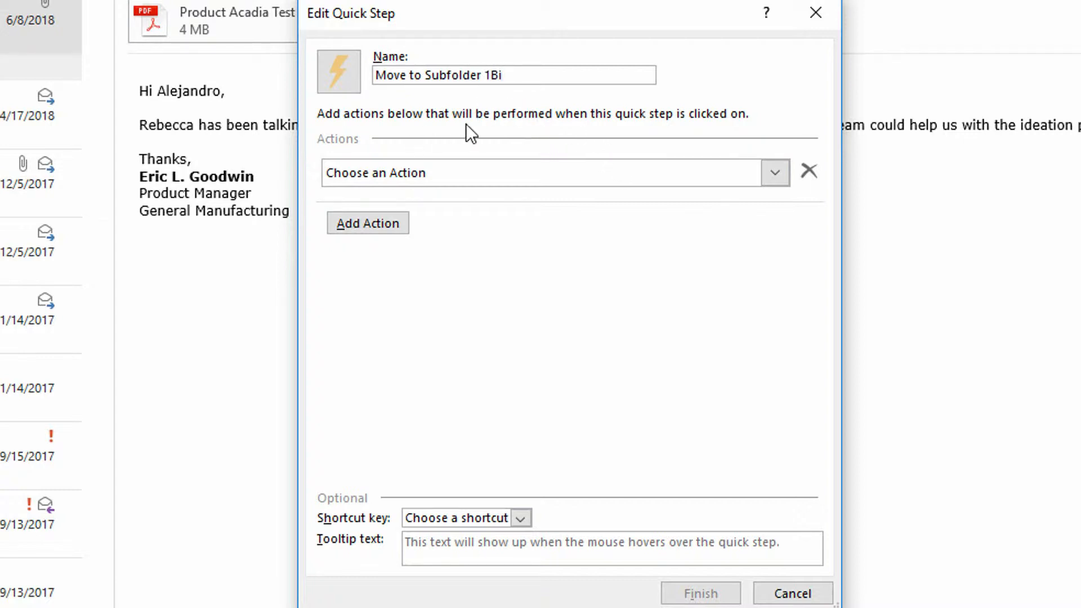
mouse_move(561, 103)
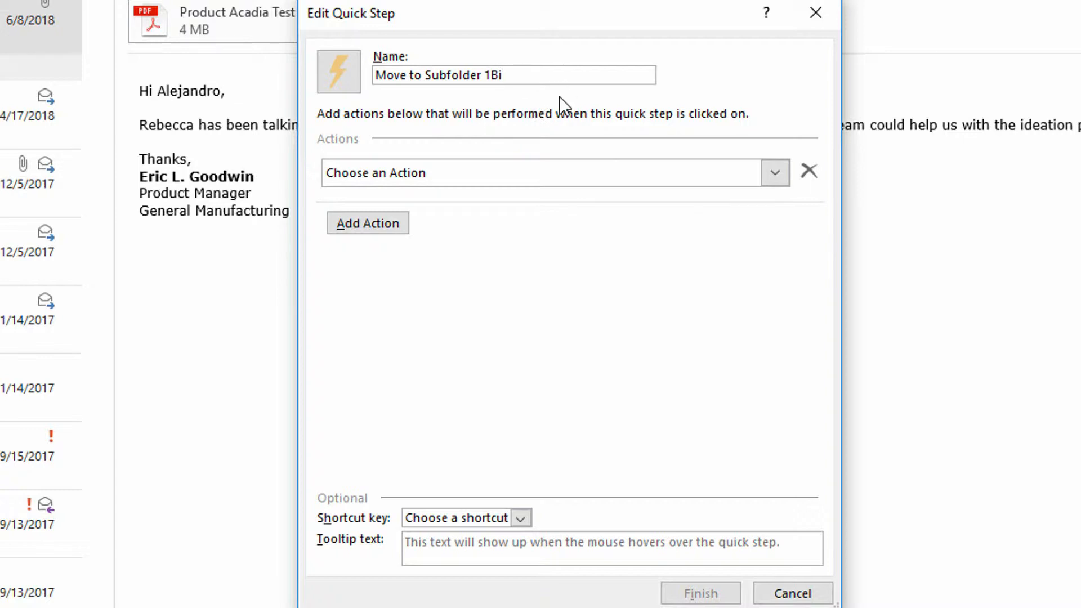
click(775, 171)
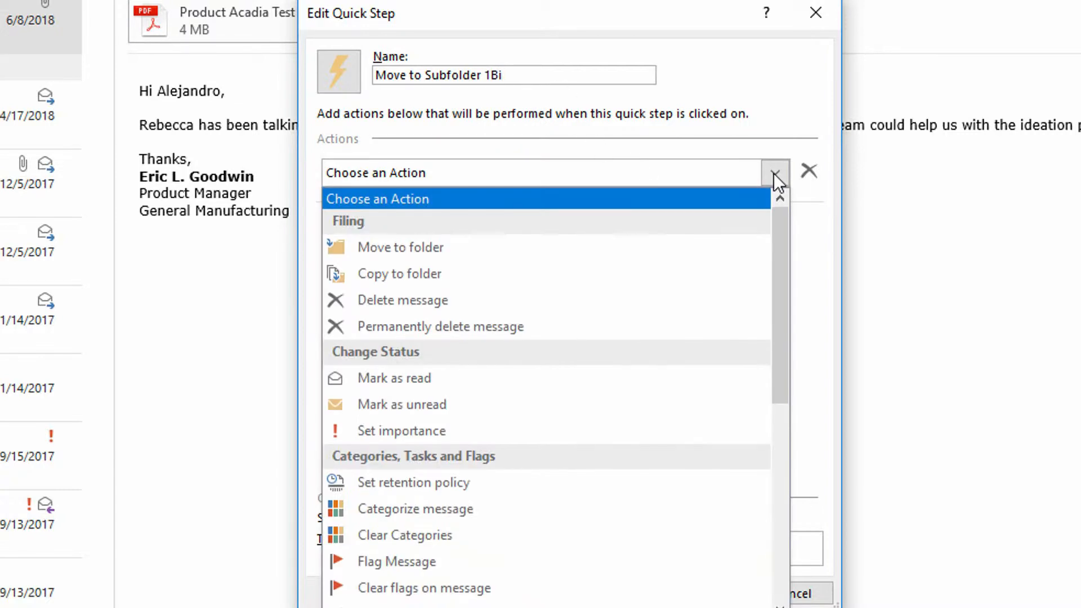
mouse_move(466, 259)
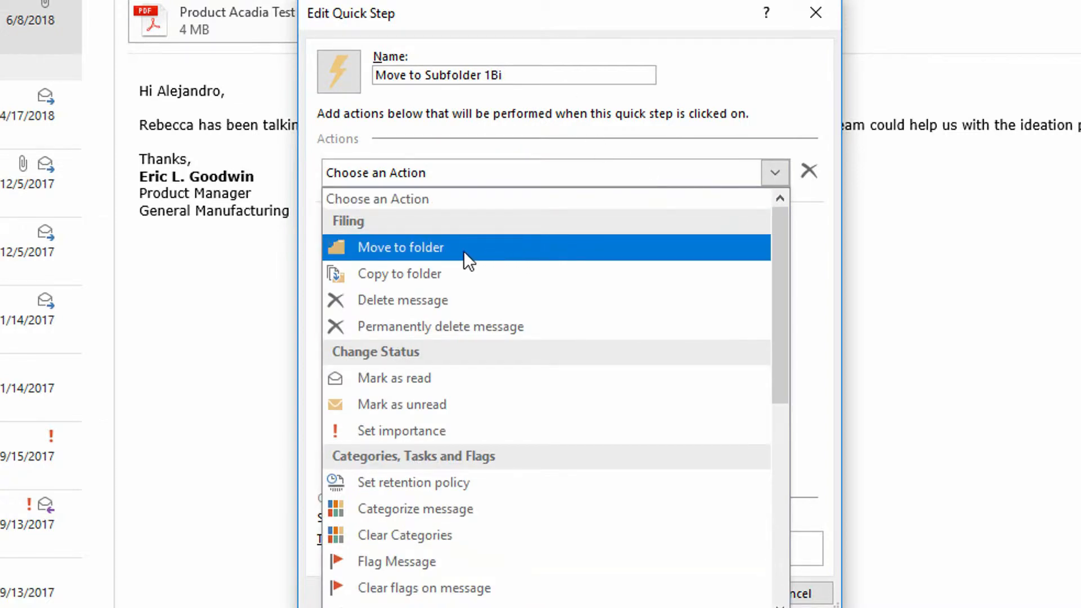
Step: Add a Move to folder action targeting Subfolder 1Bi
click(401, 246)
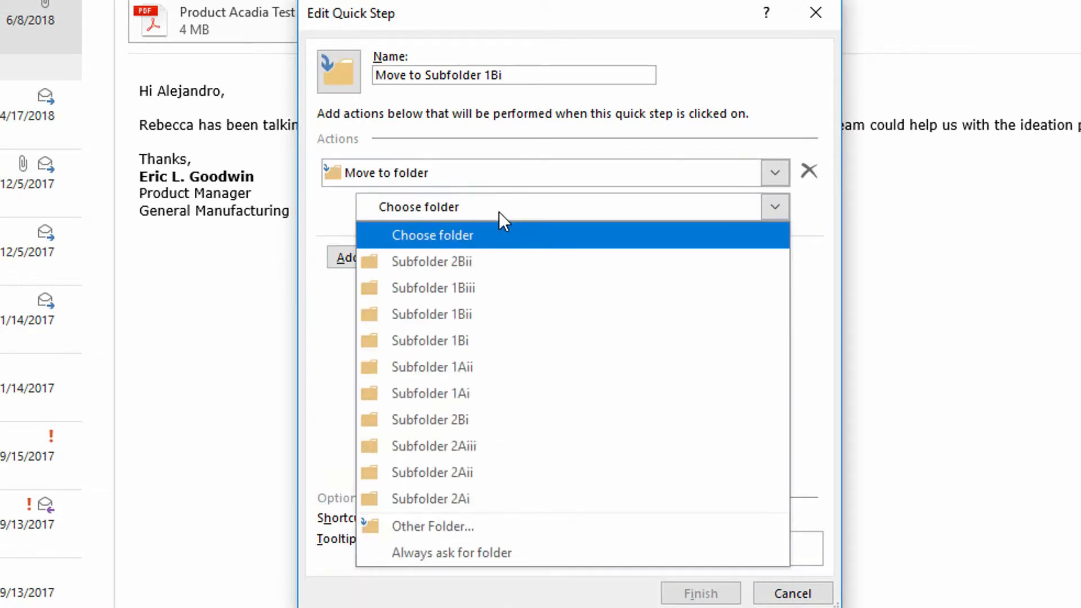
mouse_move(500, 244)
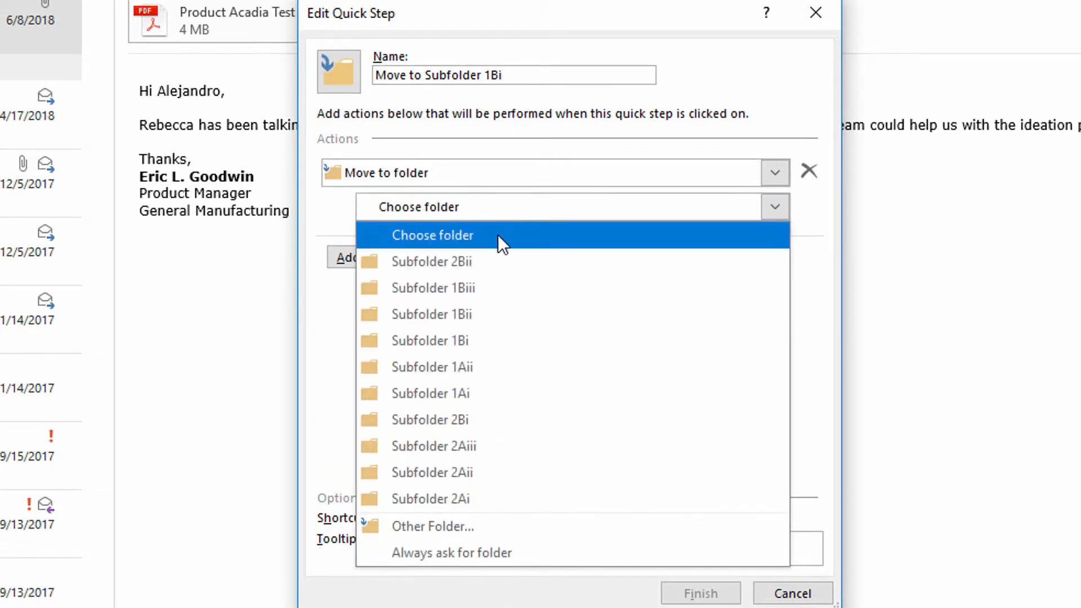
click(430, 340)
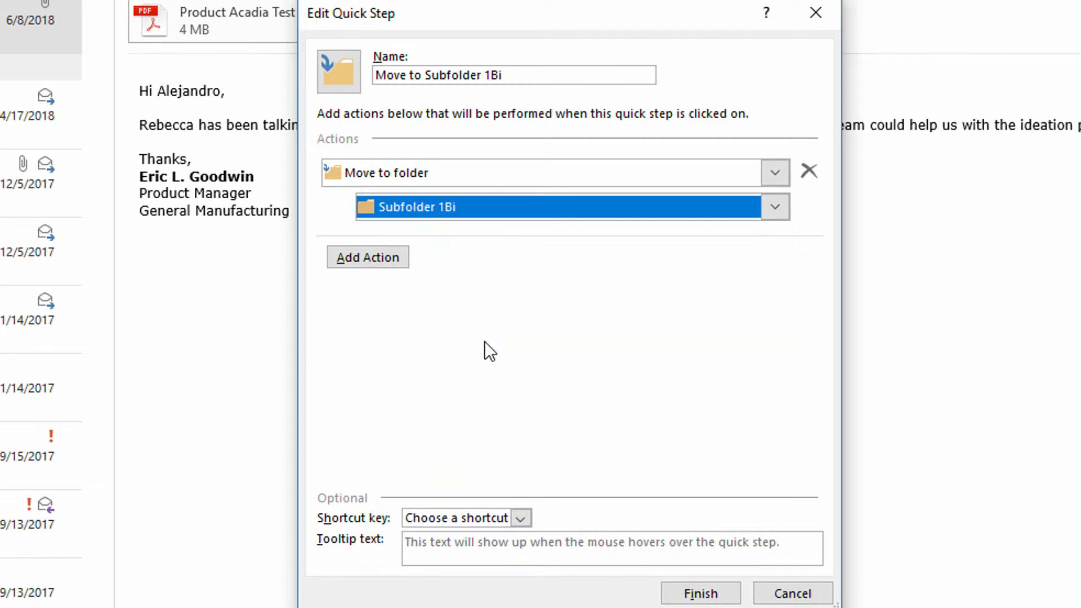
mouse_move(440, 240)
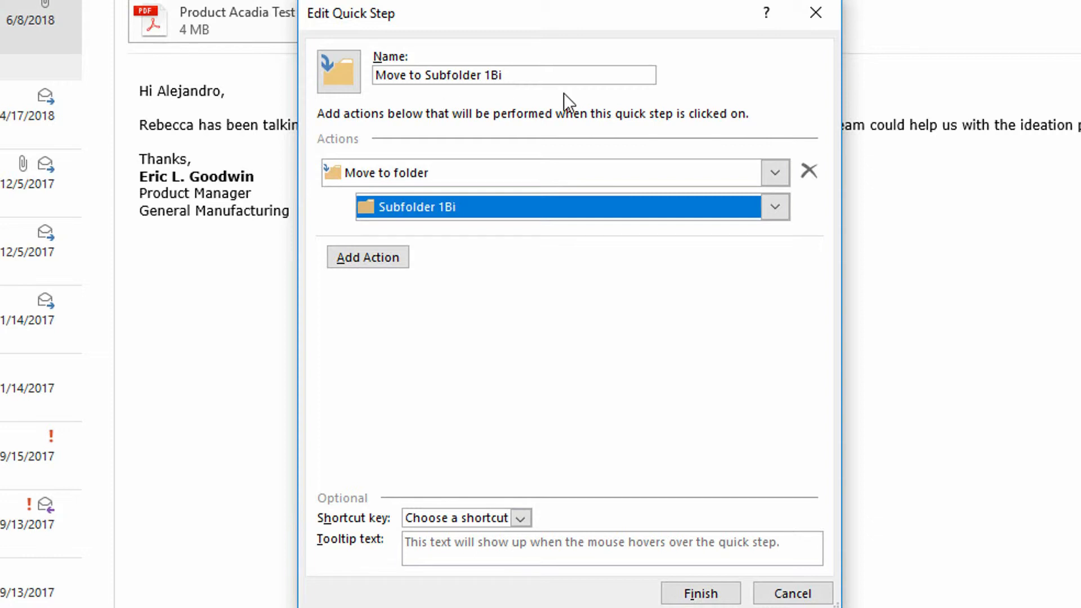
click(522, 518)
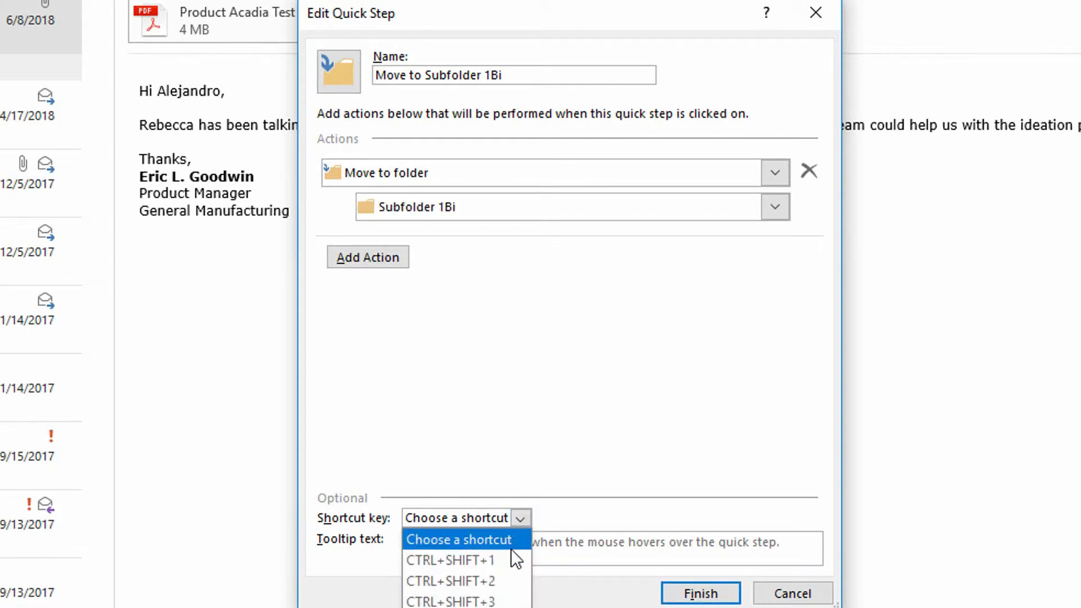
Step: Bind the Quick Step to CTRL+SHIFT+1 and finish saving it
click(451, 560)
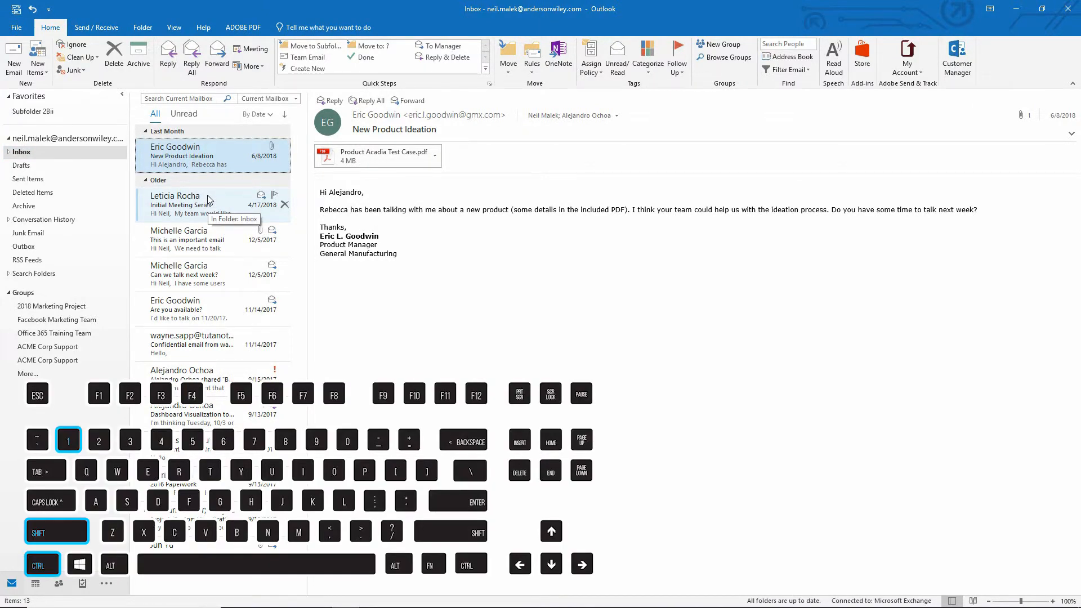
Step: Expand Inbox > Subfolder 1 > 1B and file selected emails, including Dashboard Visualization, with Ctrl+Shift+1
click(191, 204)
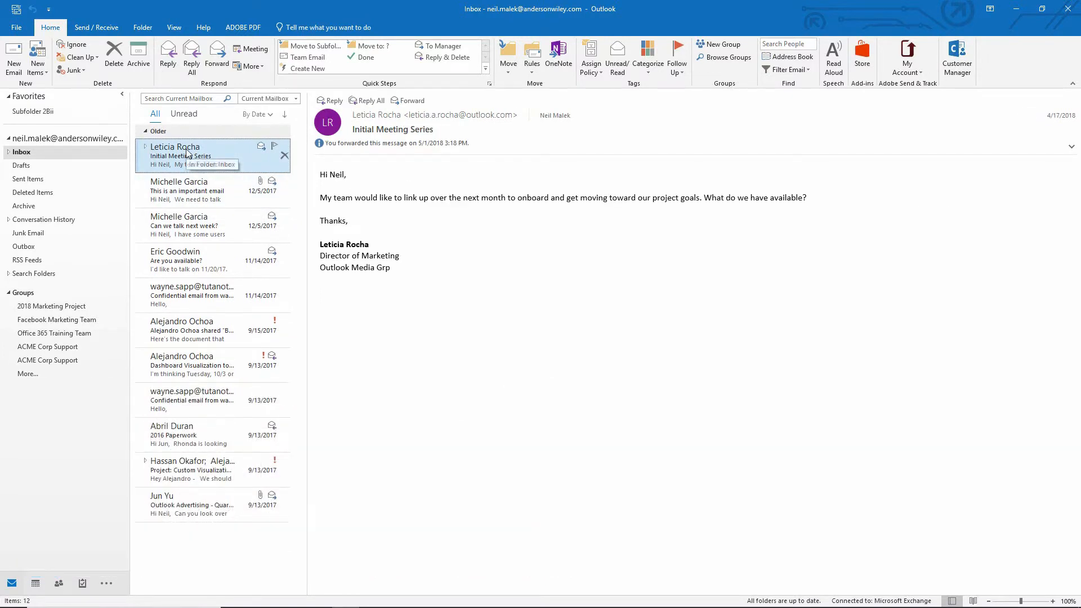
click(8, 151)
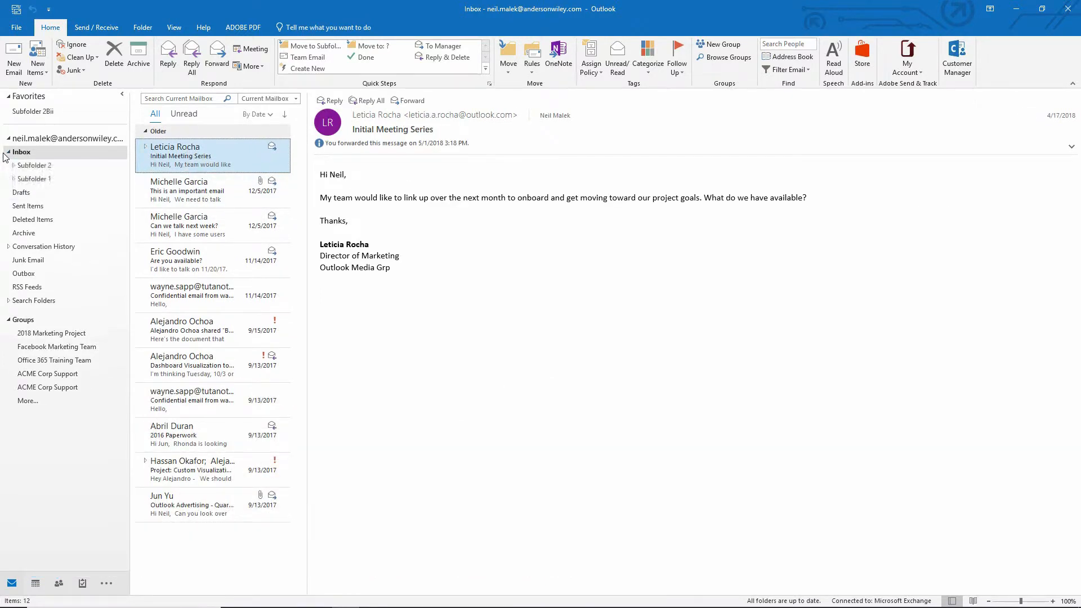
click(6, 178)
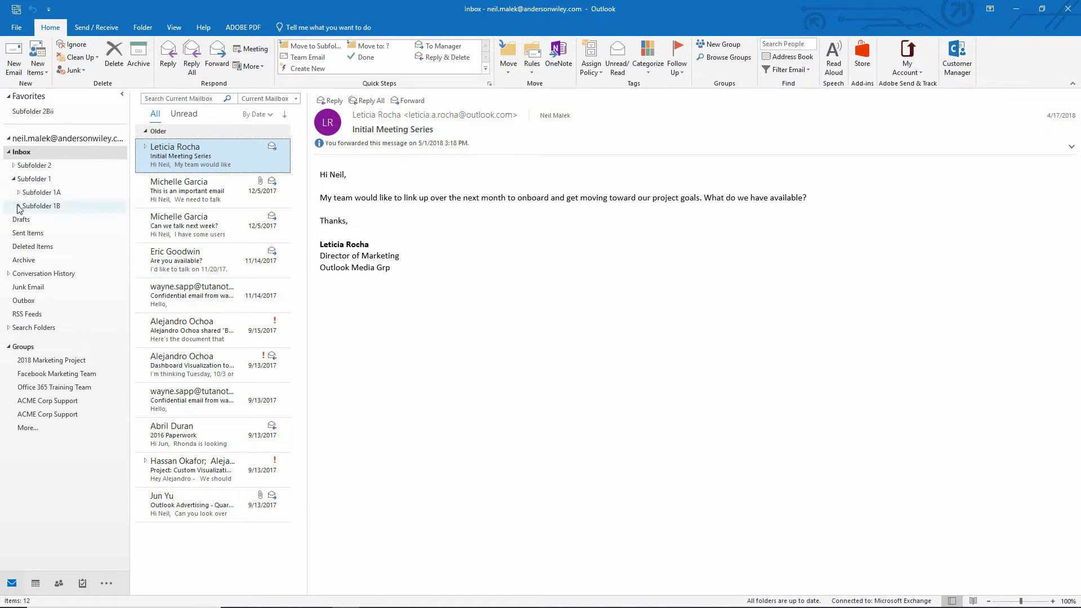
click(18, 205)
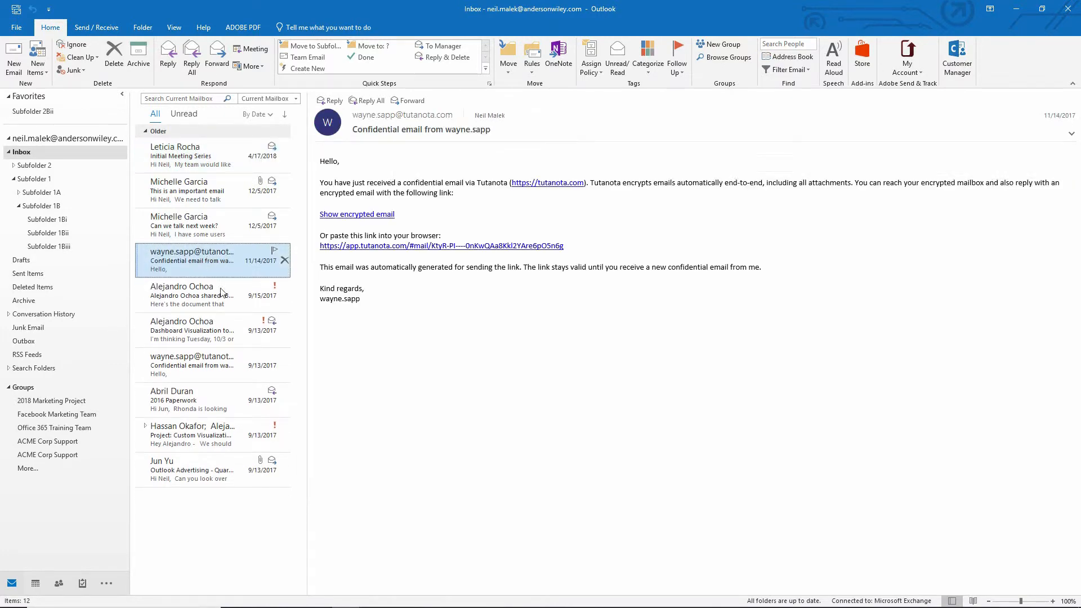
click(191, 329)
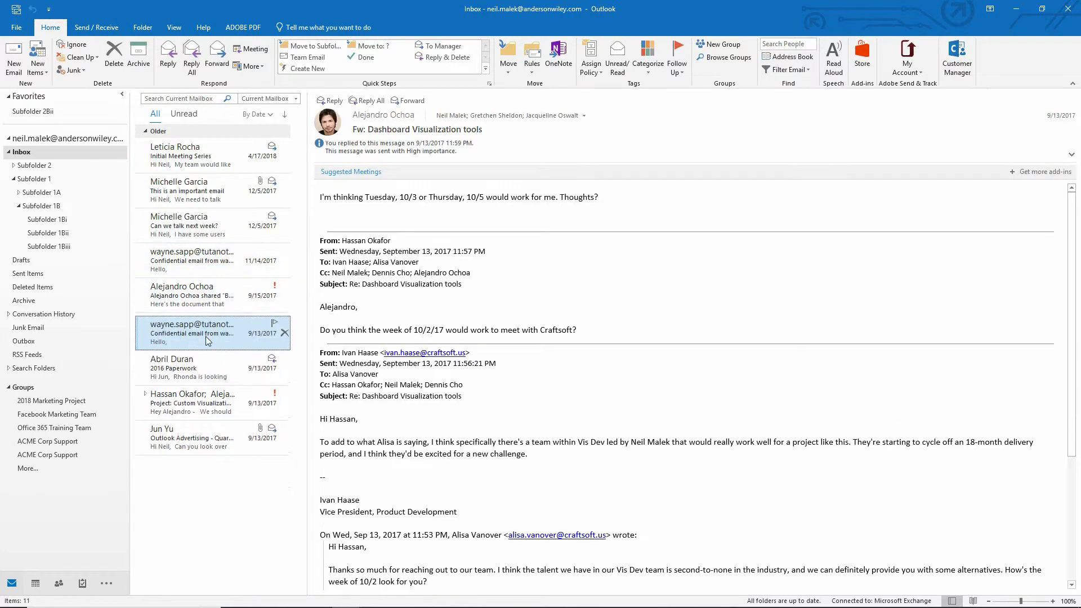
click(203, 334)
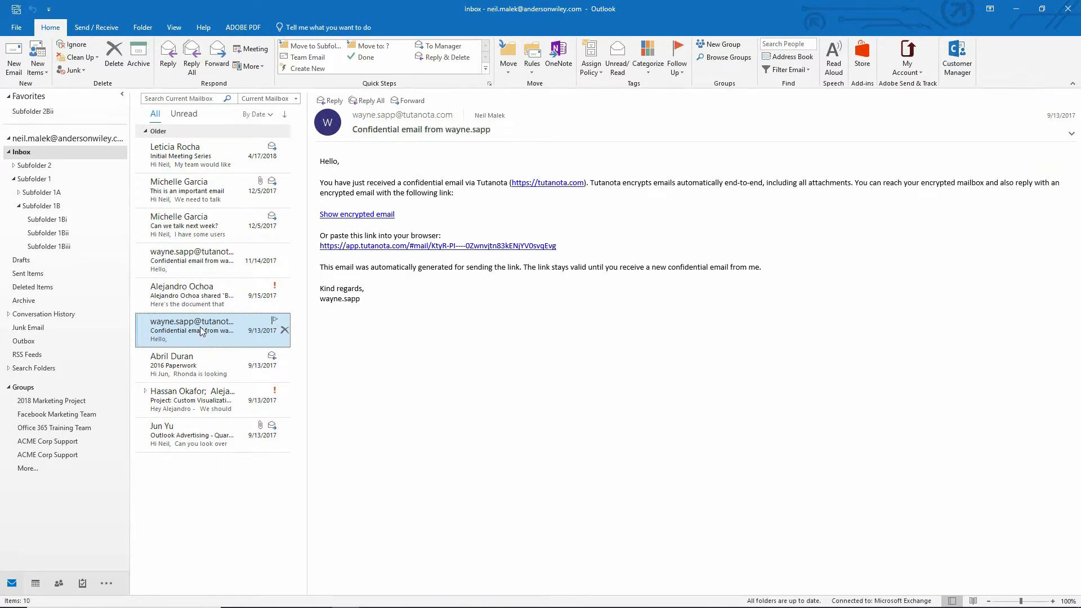
mouse_move(187, 196)
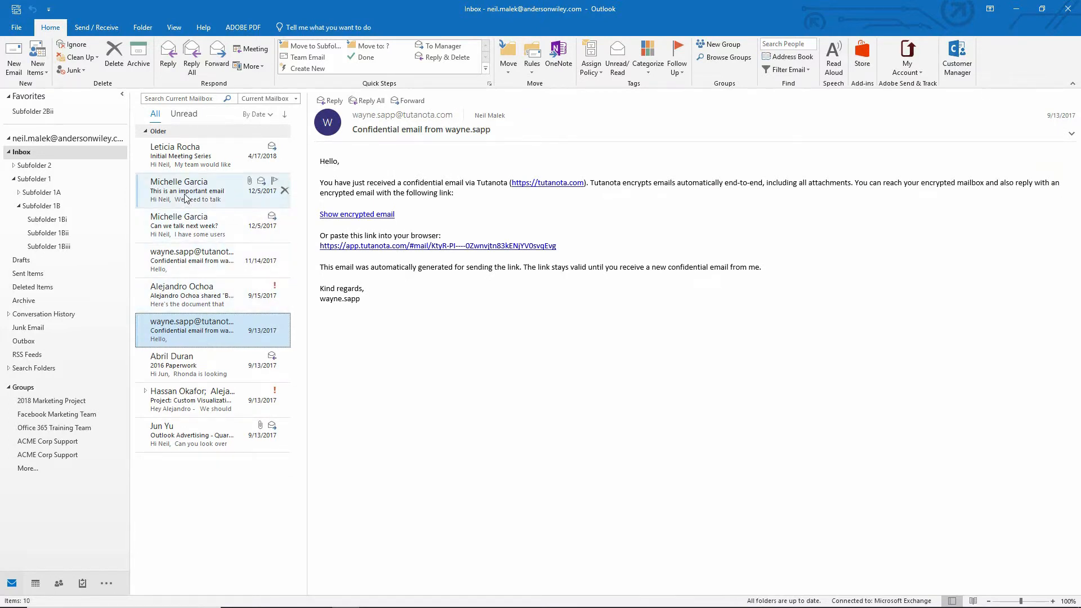
Step: File the Subfolder 2Bii emails with Ctrl+Shift+1 and view Subfolder 1Bi's filed messages
click(33, 111)
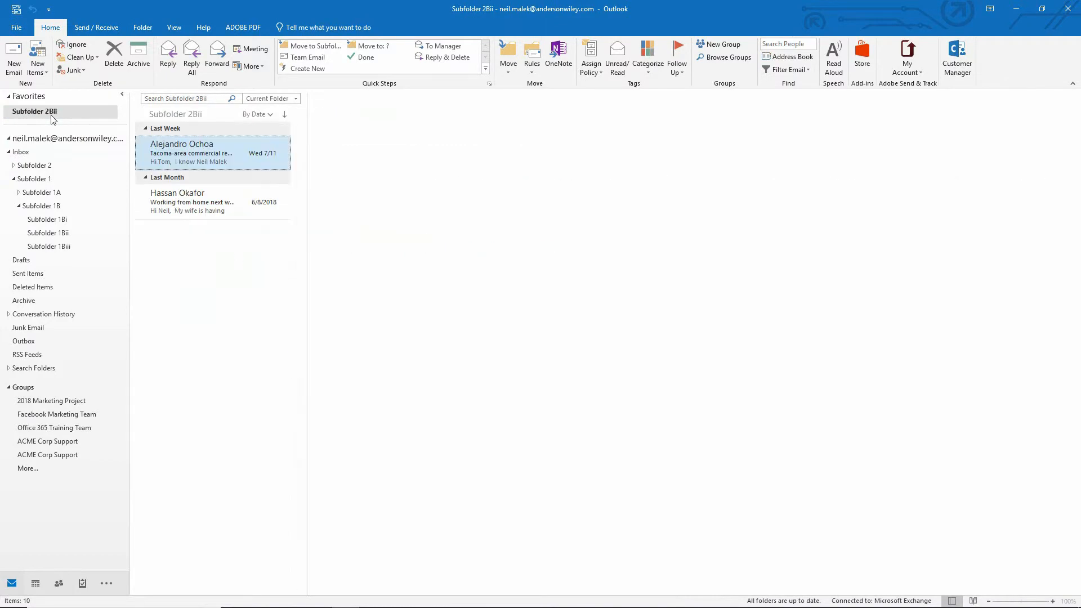
click(203, 154)
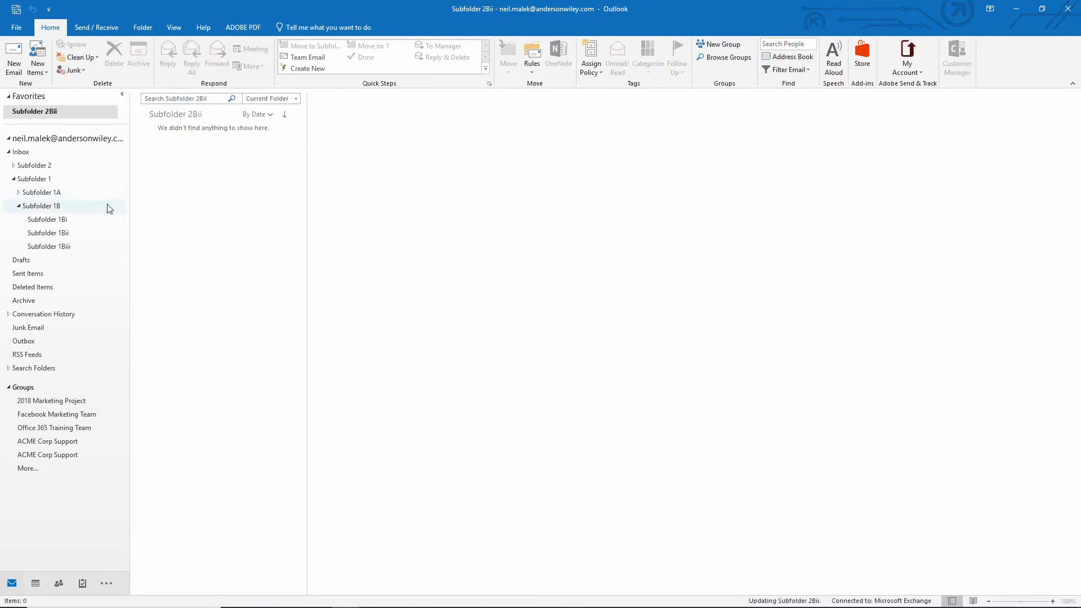
click(47, 219)
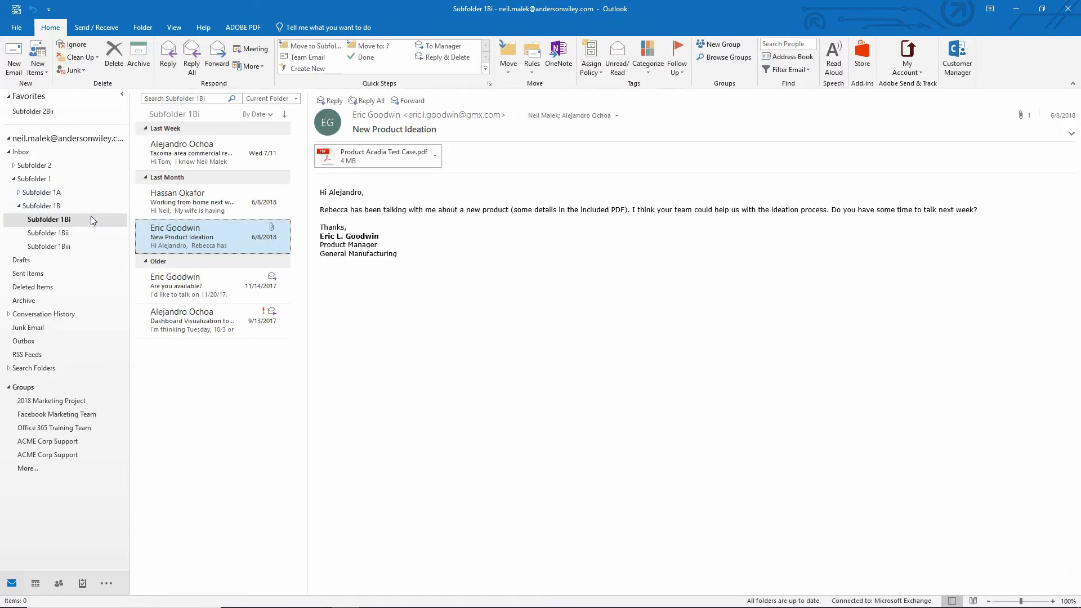